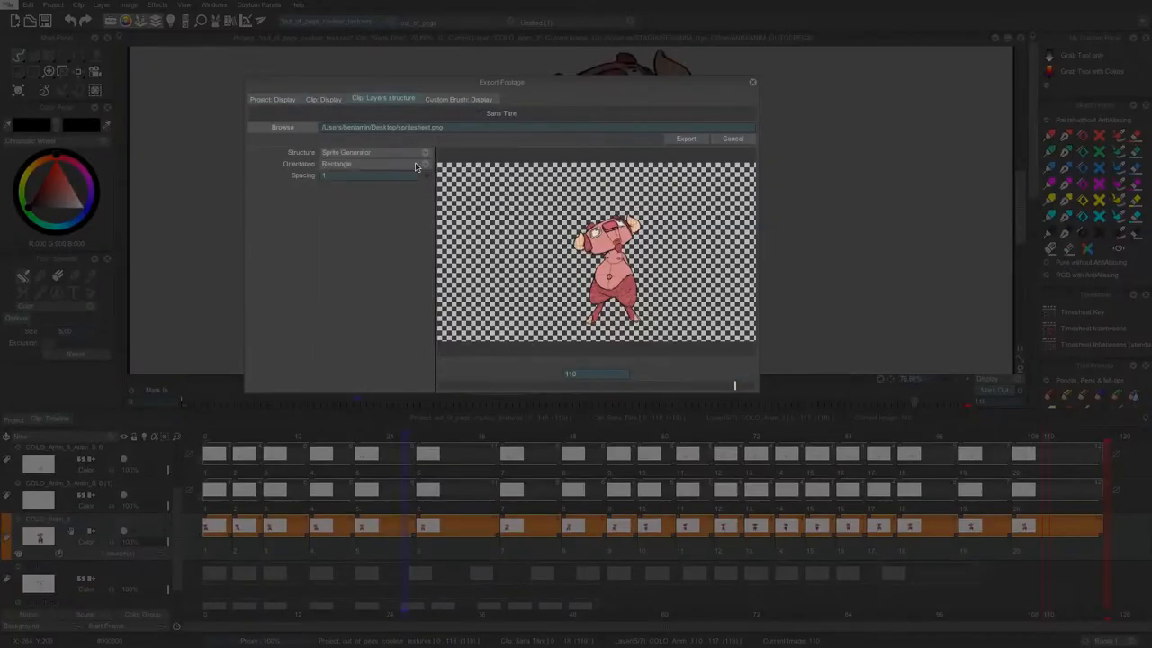
Step: Choose and confirm the save location for the character's sprite sheet
left_click(283, 127)
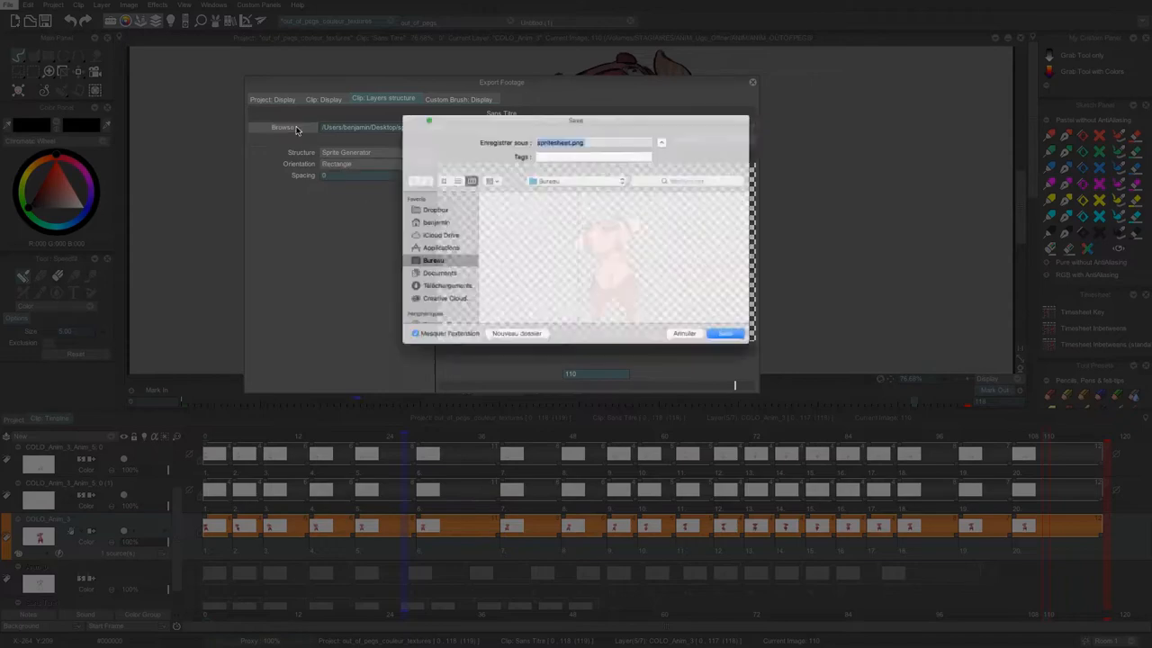
left_click(725, 333)
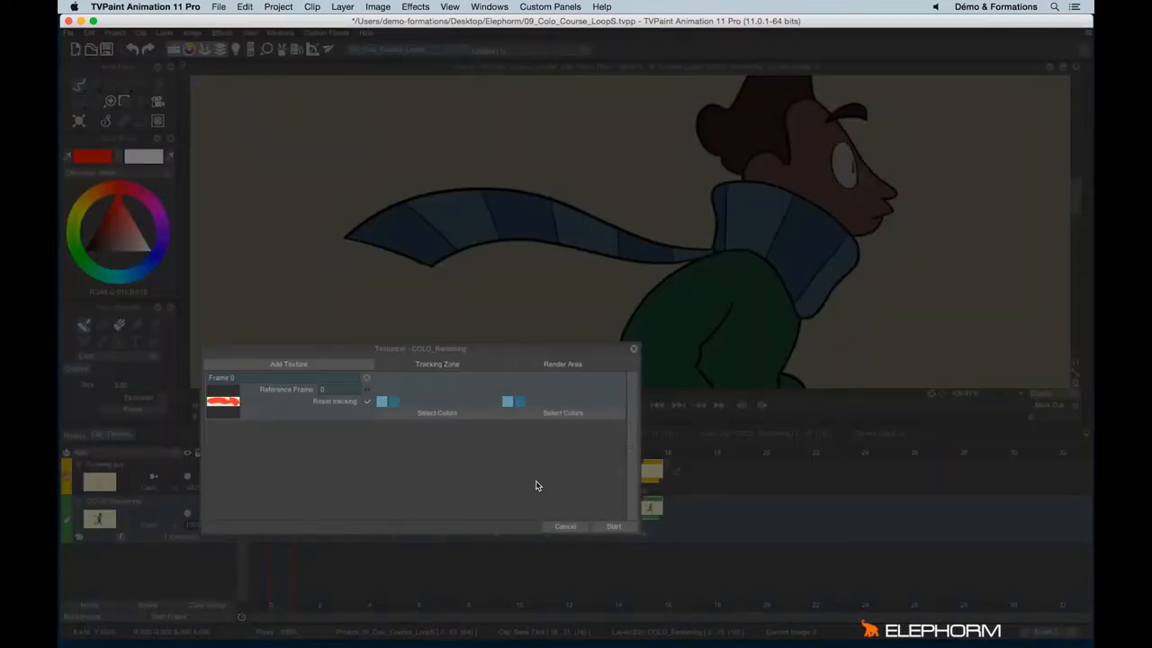
Step: Add a Scan Cleaner Color effect to the scanned circle drawing's layer
left_click(613, 526)
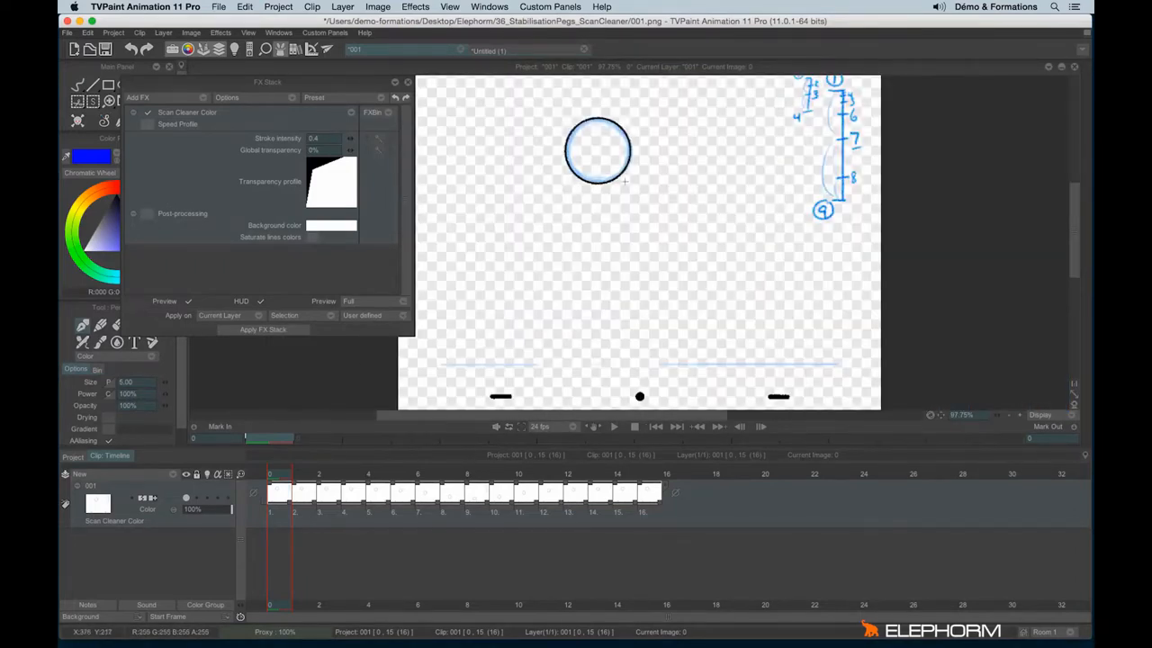
Step: Export the cleaned scan as a single PSD image
left_click(70, 33)
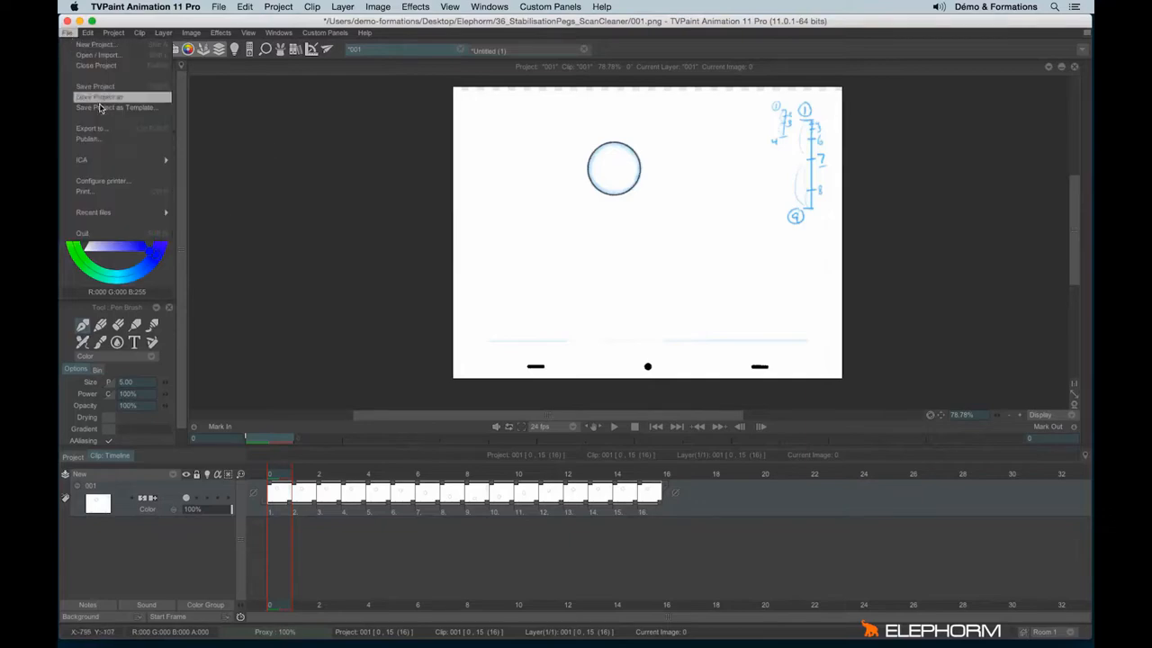
left_click(91, 127)
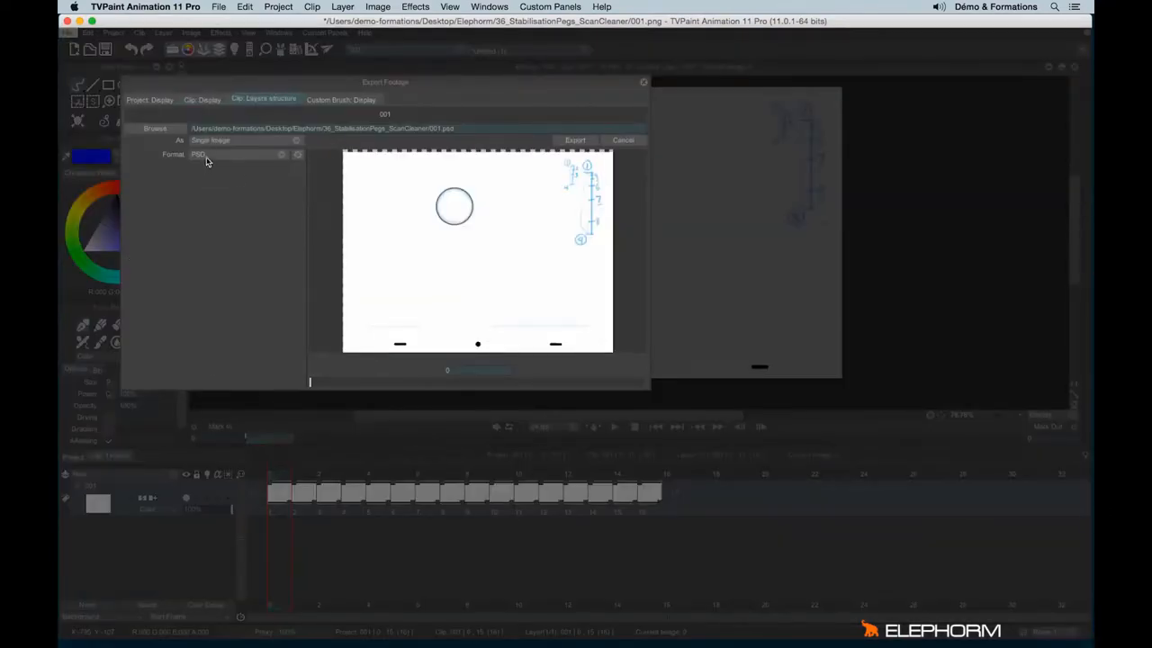
left_click(623, 140)
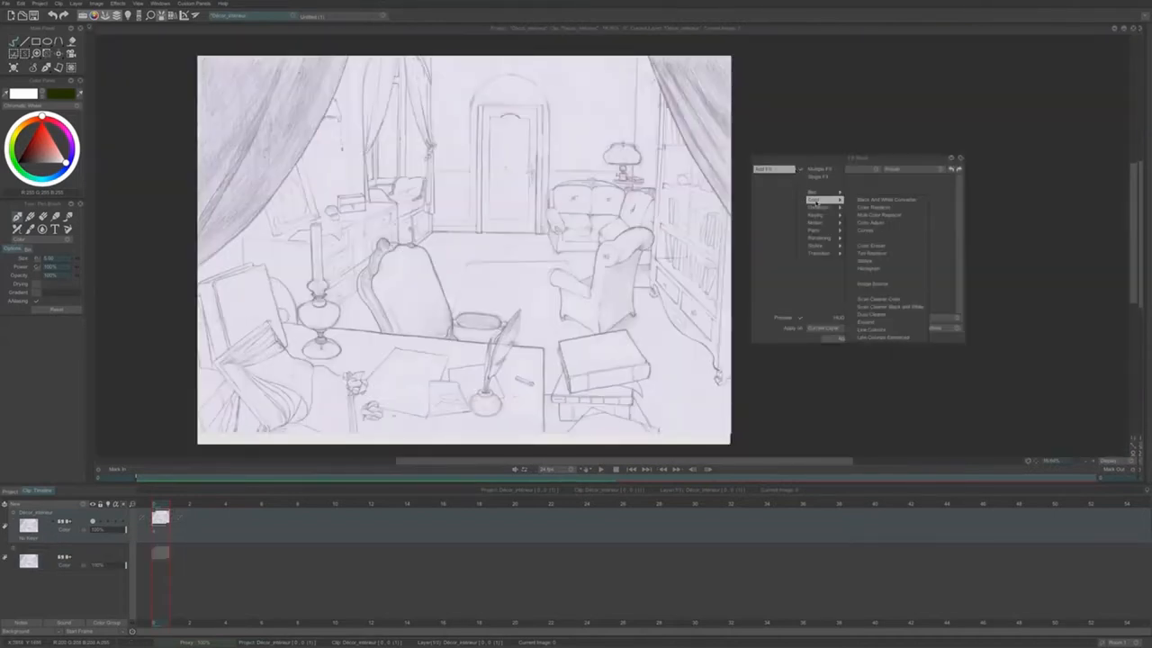
Step: Add Scan Cleaner Black and White to the room sketch and apply the FX stack
left_click(889, 306)
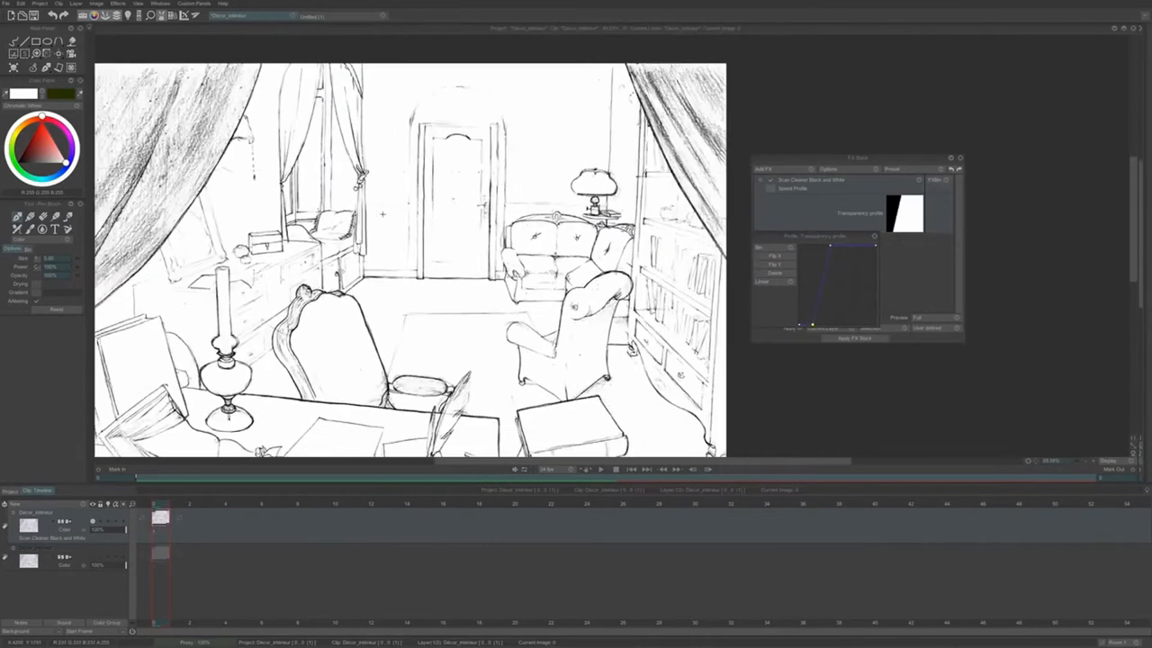
left_click(853, 338)
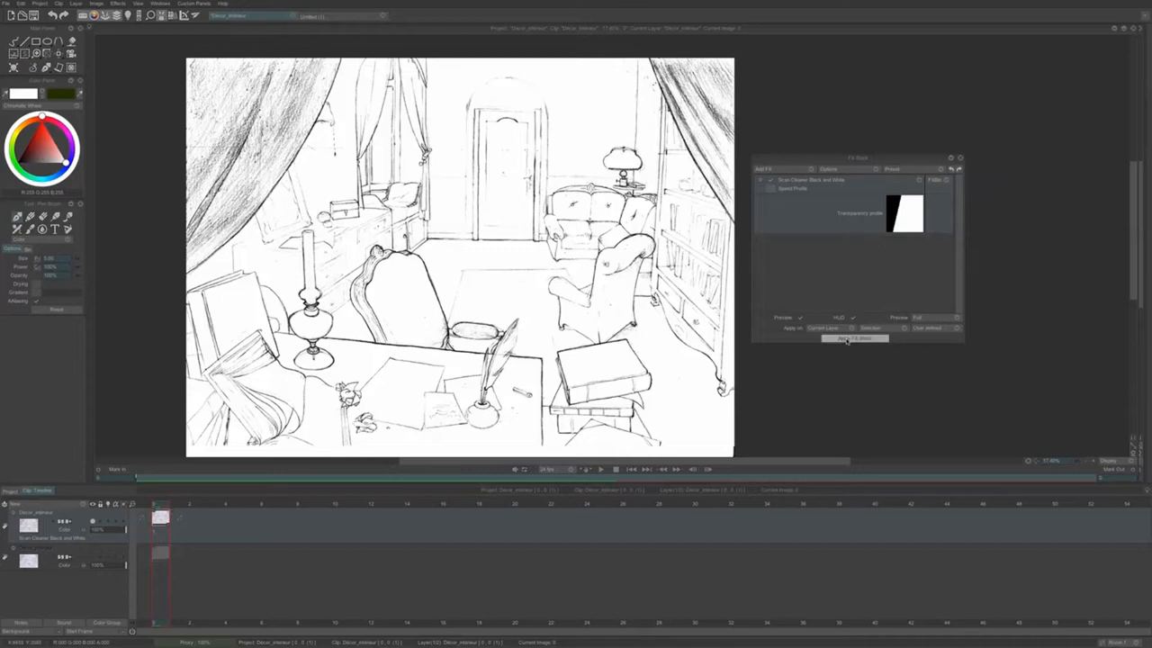
left_click(763, 169)
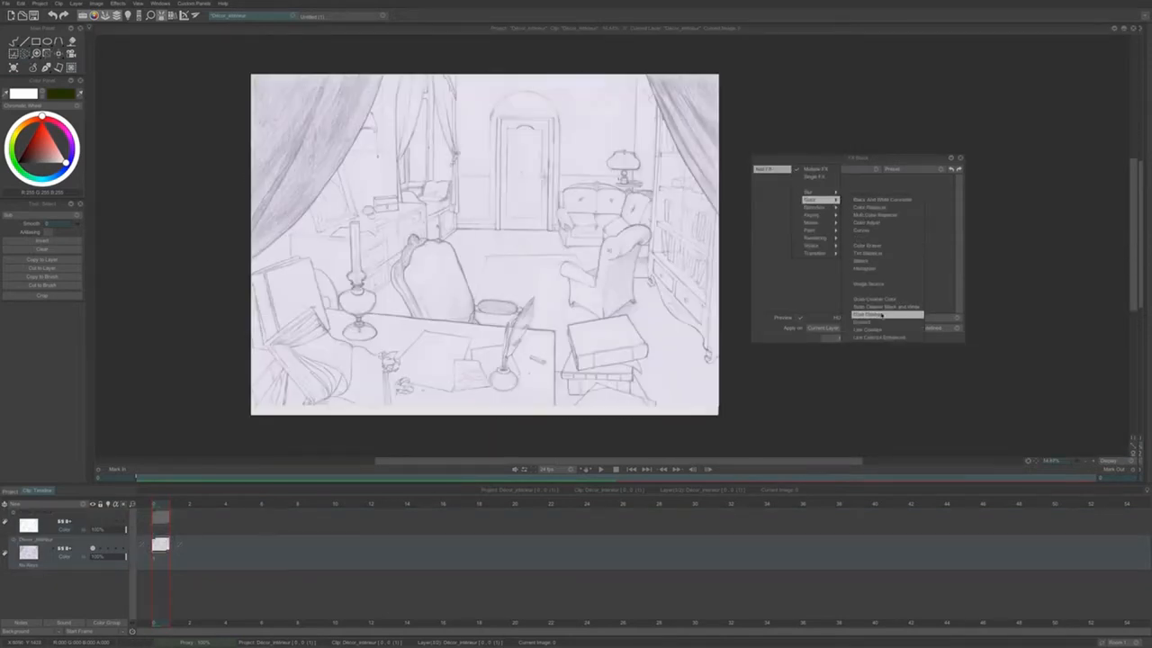
left_click(886, 313)
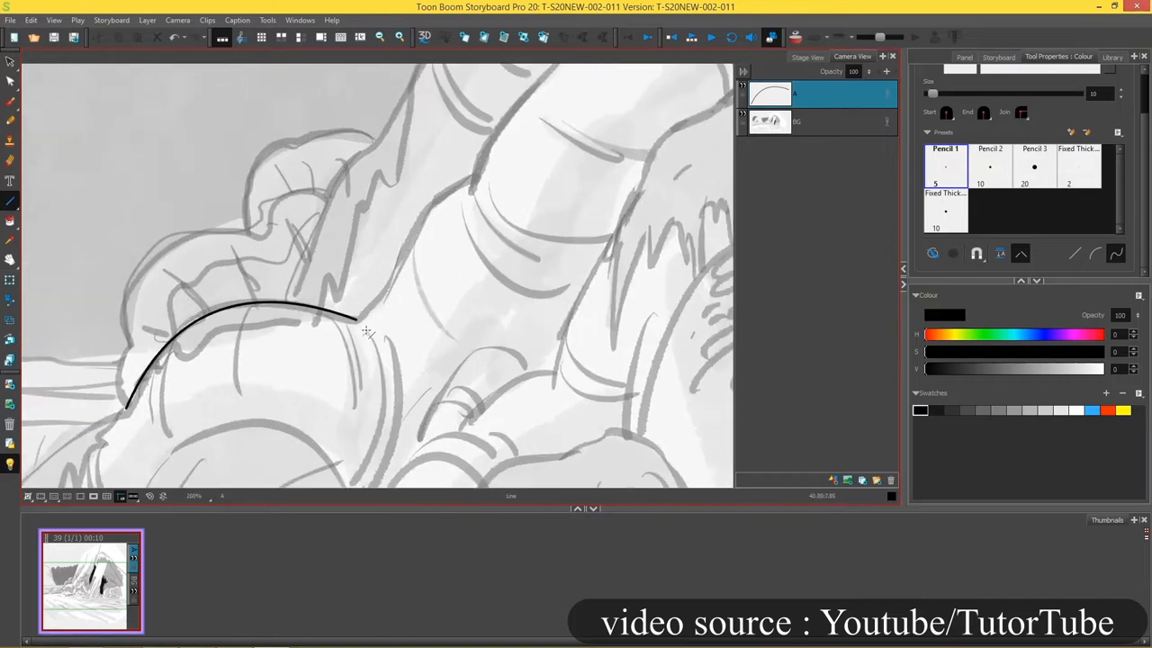
Step: Draw one curved black Pencil 1 stroke over the clouds in the Camera View
left_click_drag(355, 315, 473, 176)
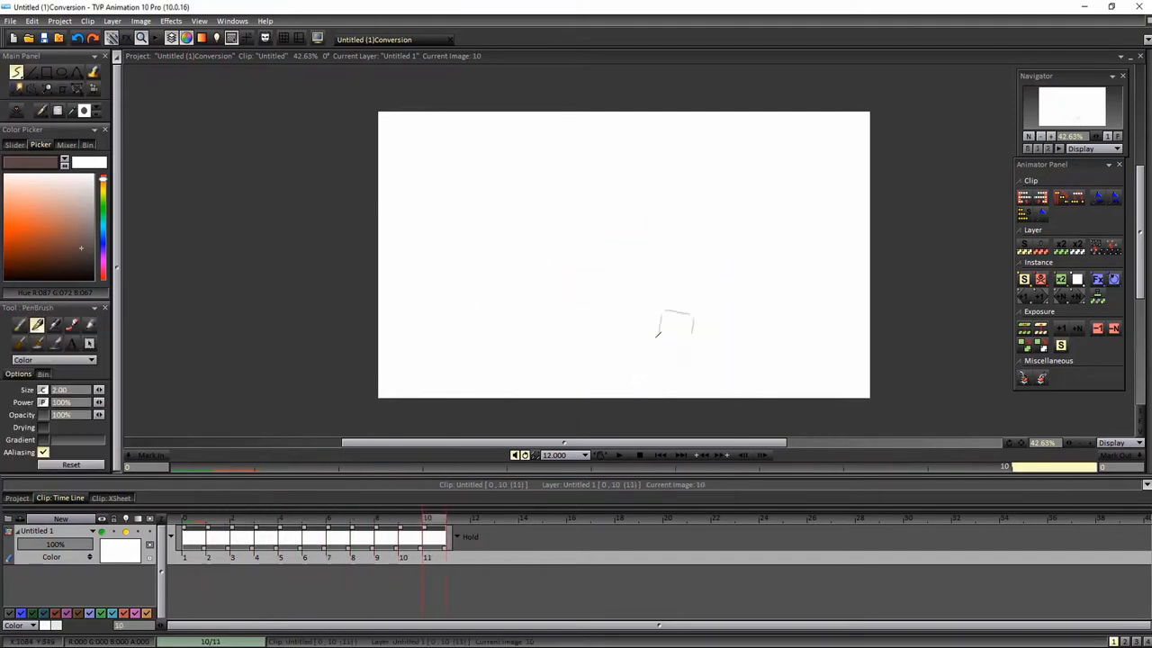
Step: Play back the onion-skinned sword-fighter rough animation, then stop playback
left_click(619, 455)
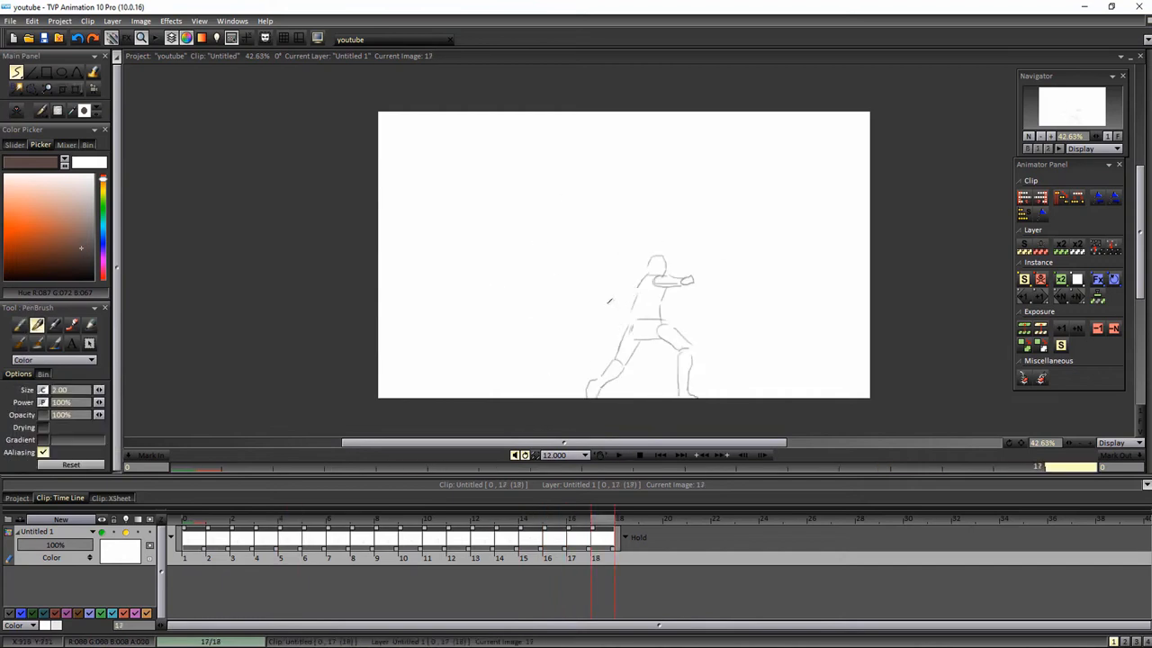
left_click(619, 455)
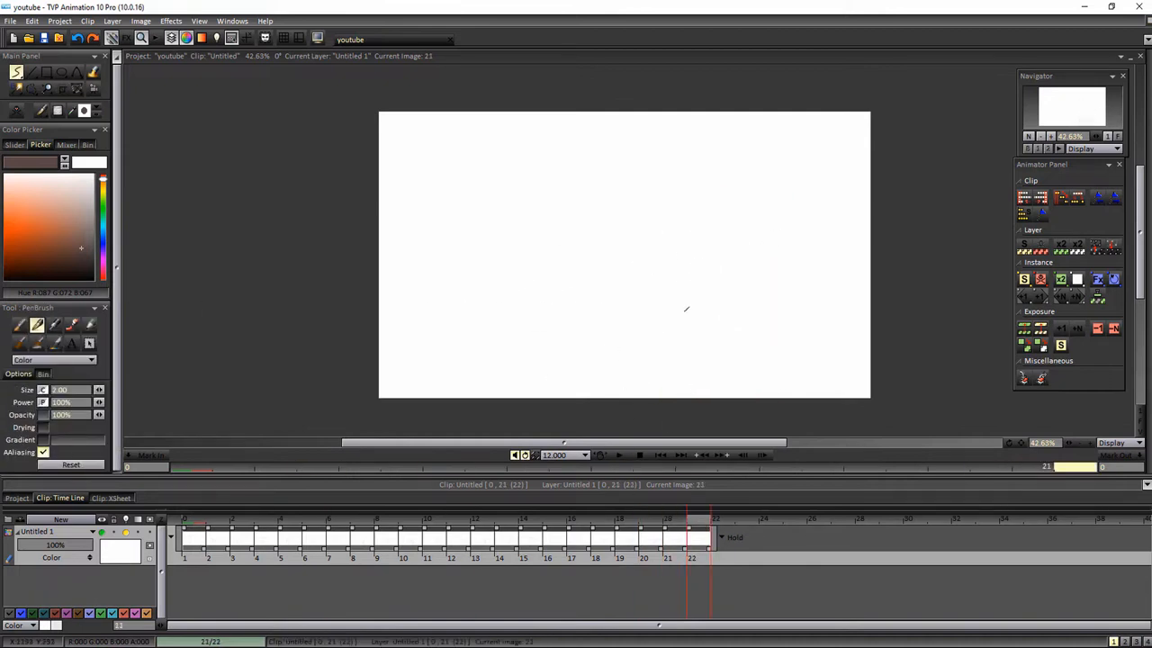
left_click(619, 454)
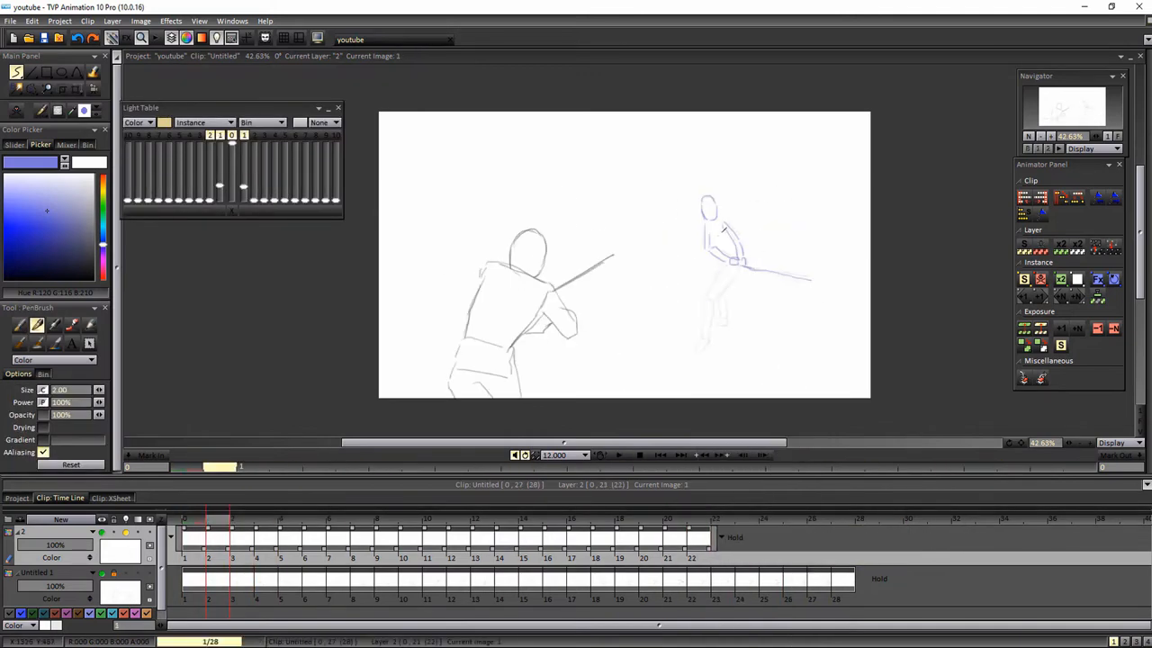
left_click(639, 454)
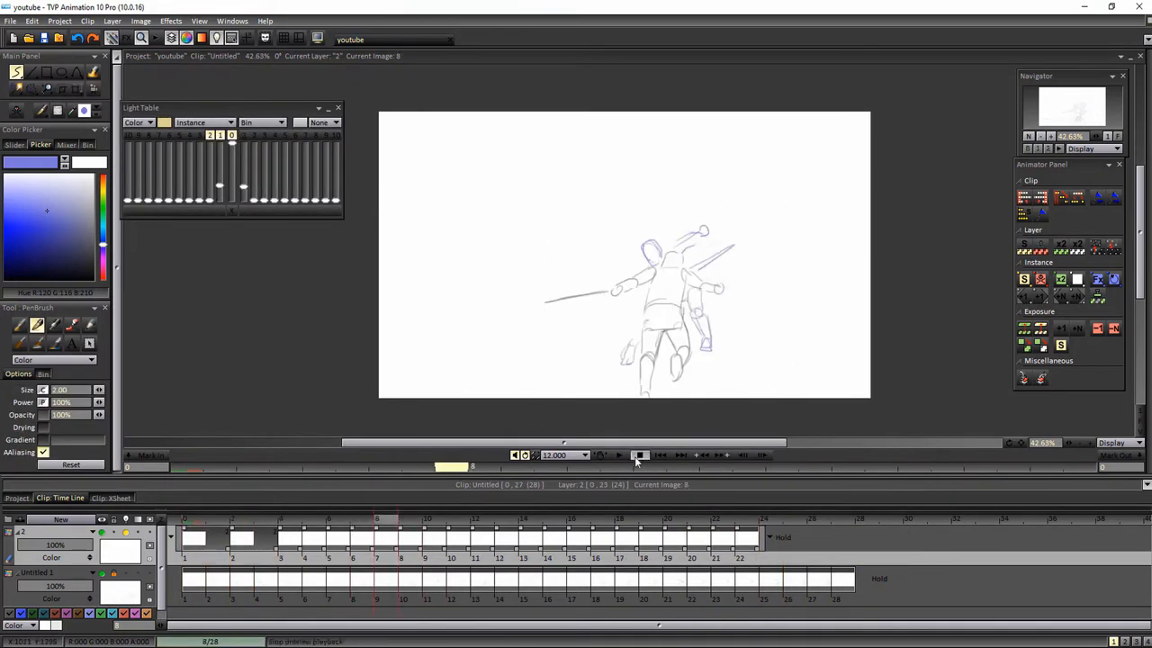
left_click(639, 454)
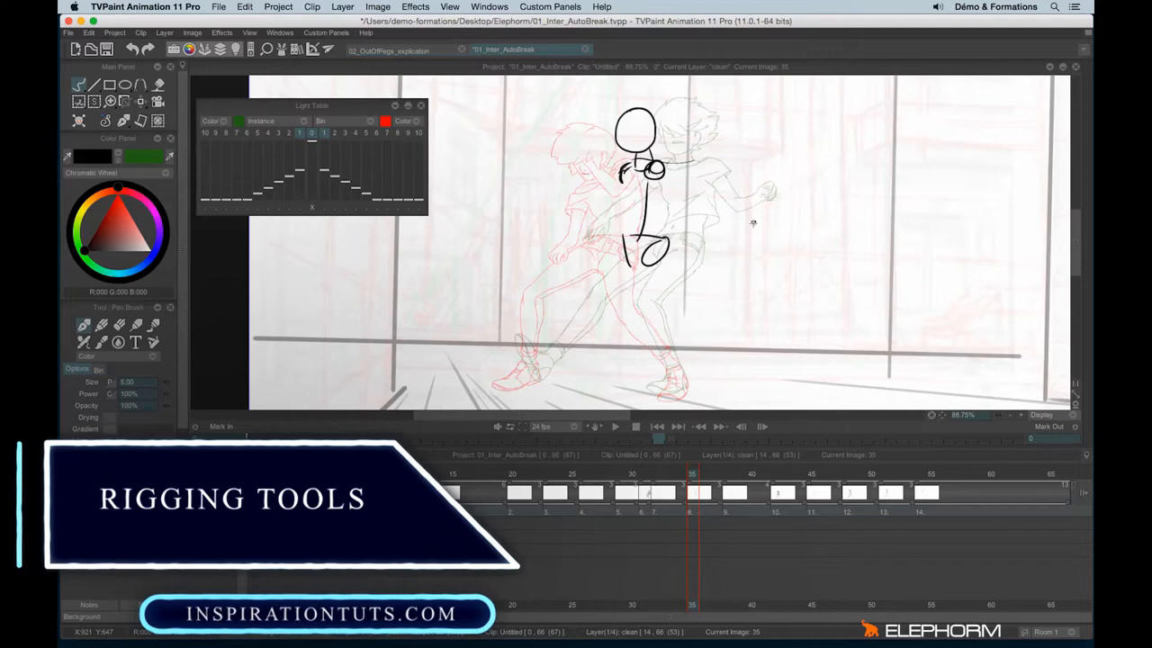
Step: Create a new empty project and bring up Open / Import (Shift+L) for footage
left_click(389, 49)
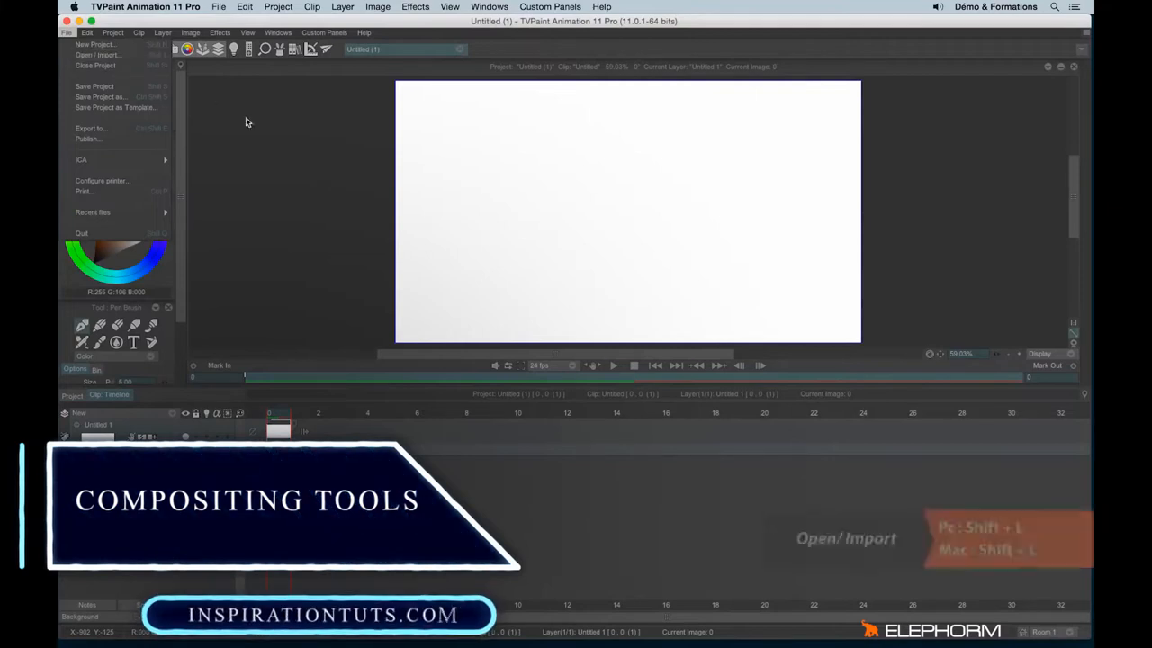
left_click(97, 55)
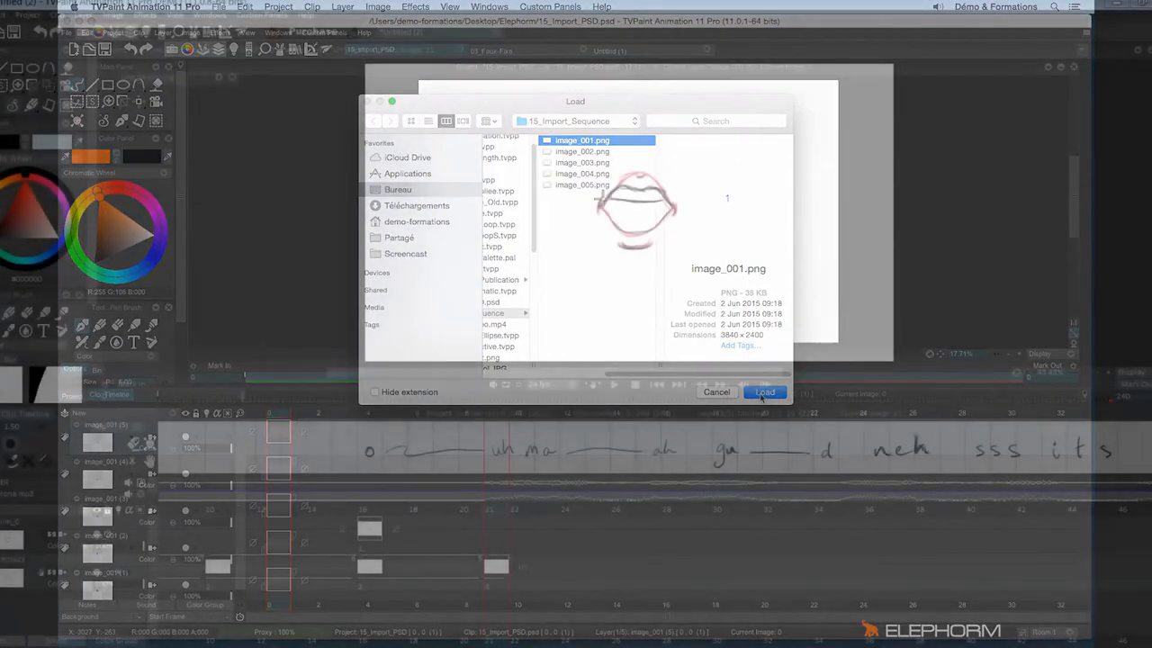
Step: Load image_001.png from 15_Import_Sequence as a picture sequence
left_click(763, 392)
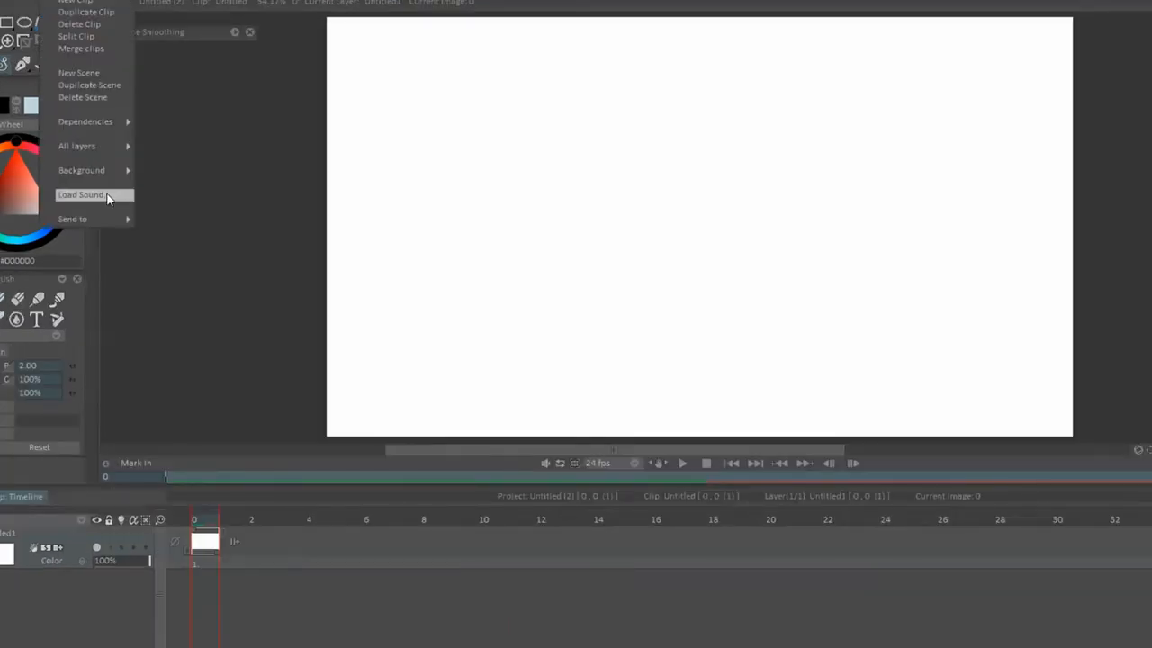
Step: Pick corona.mp3 from the audio folder, preview it, and load it as a sound
left_click(81, 195)
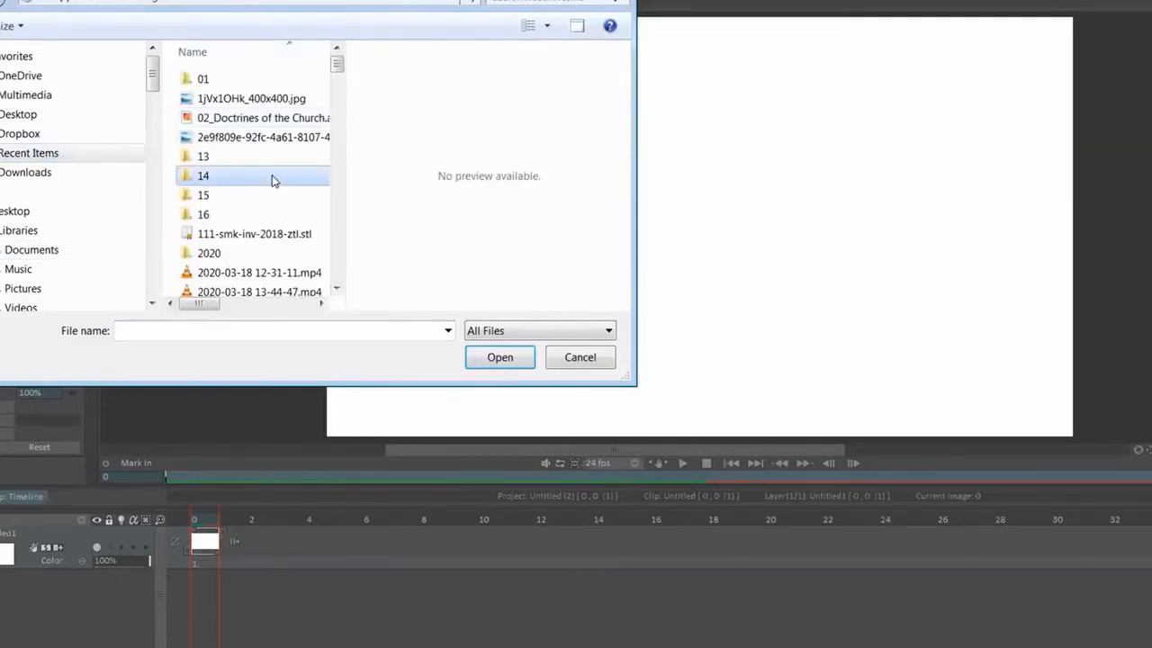
left_click(219, 150)
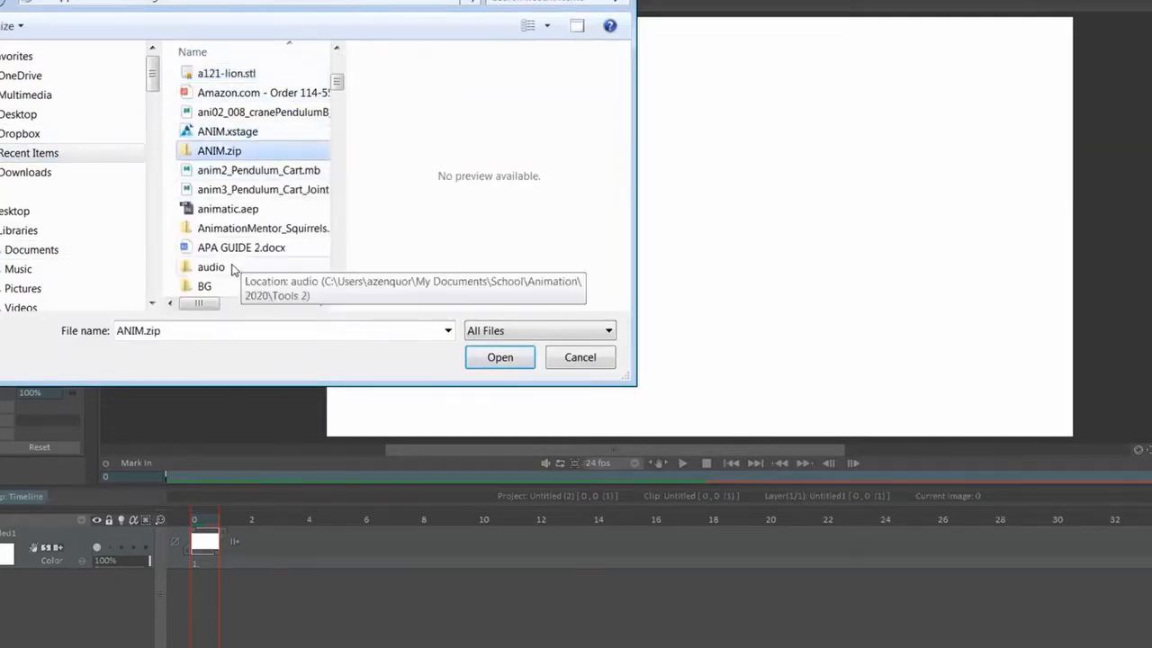
double_click(210, 266)
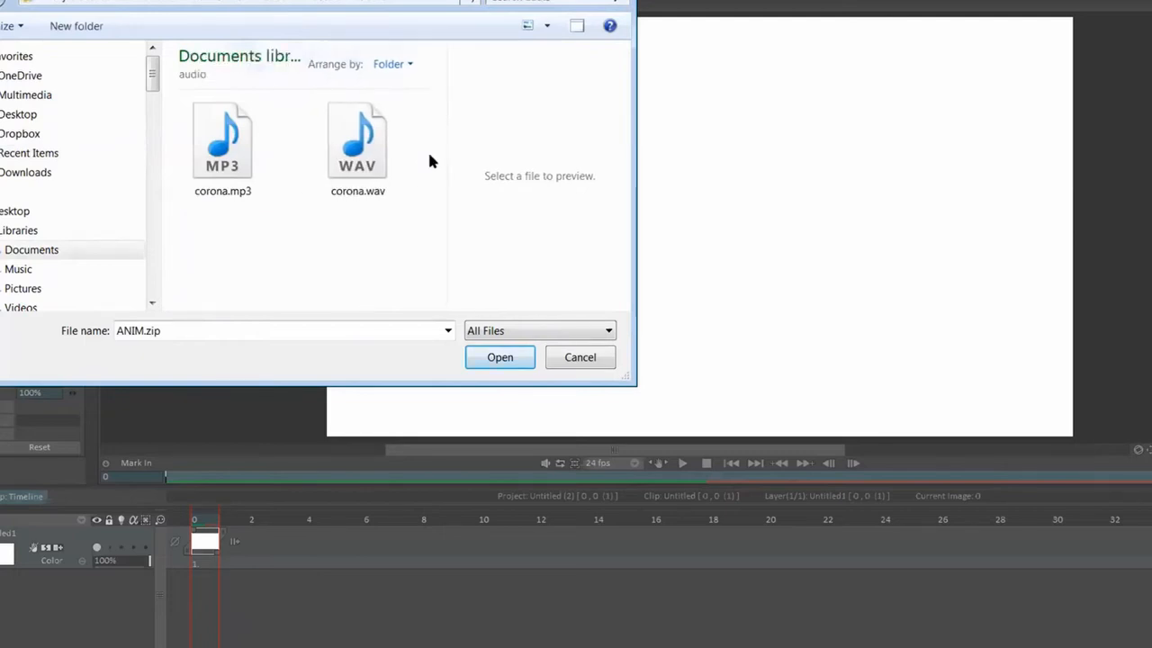
left_click(222, 144)
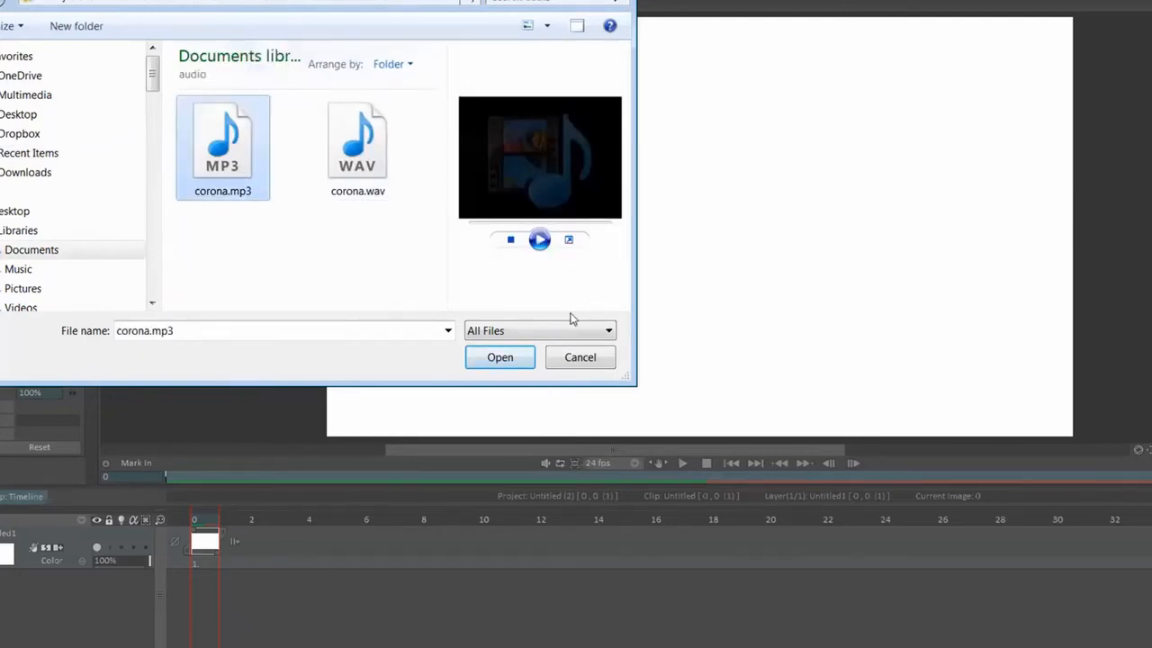
left_click(539, 239)
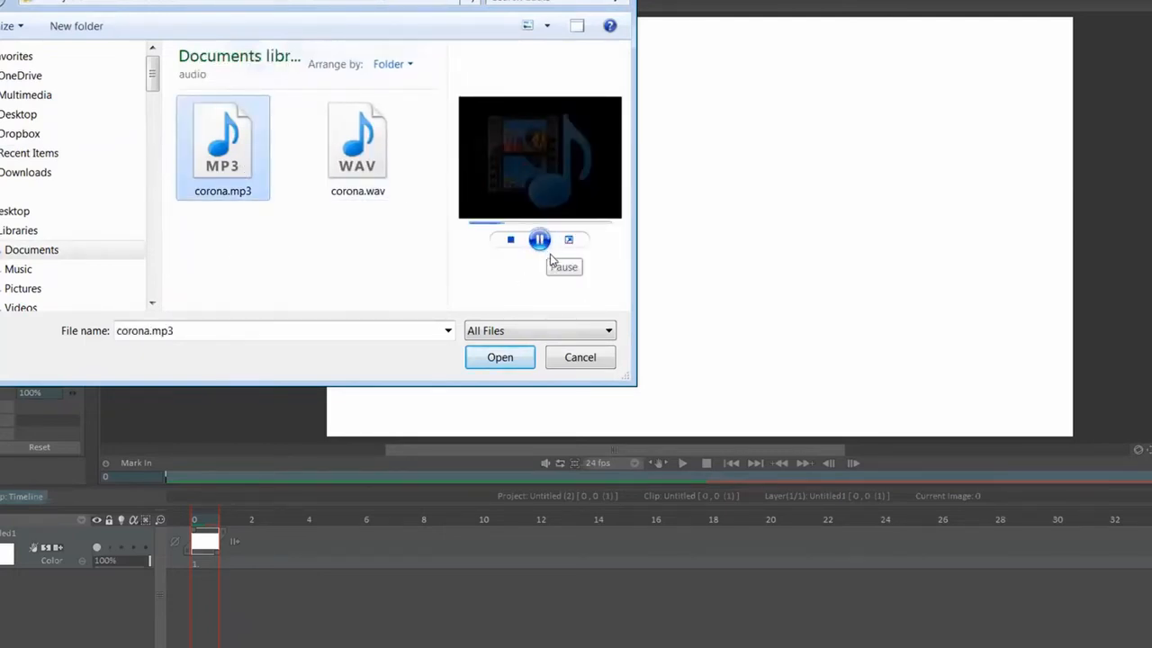
left_click(540, 239)
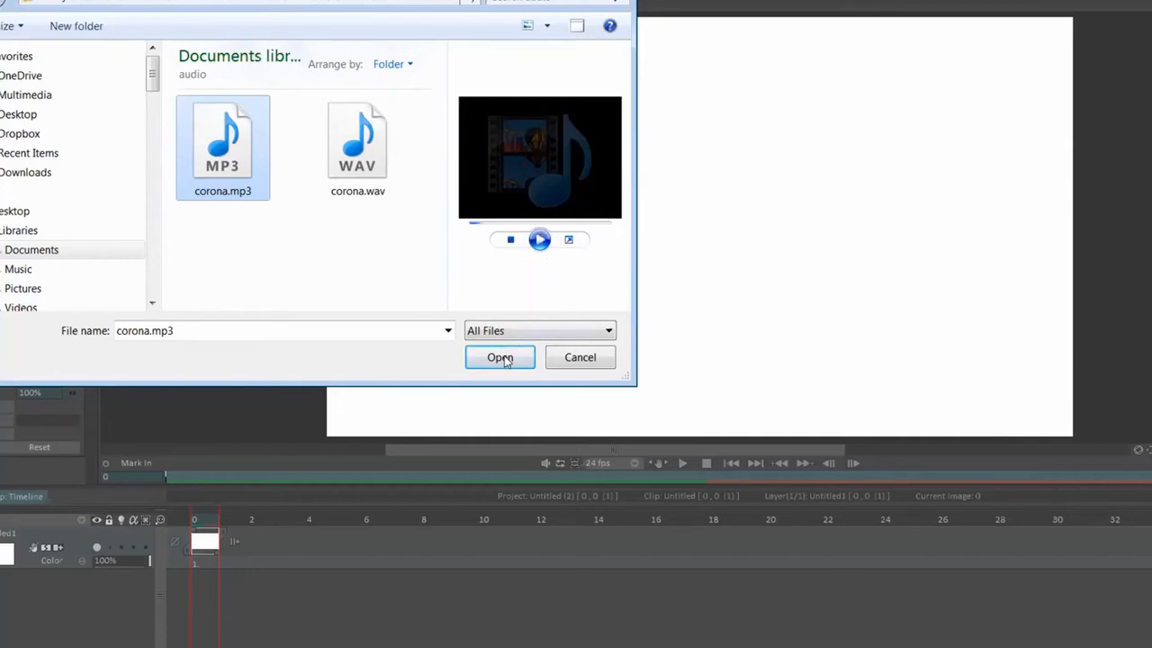
left_click(499, 357)
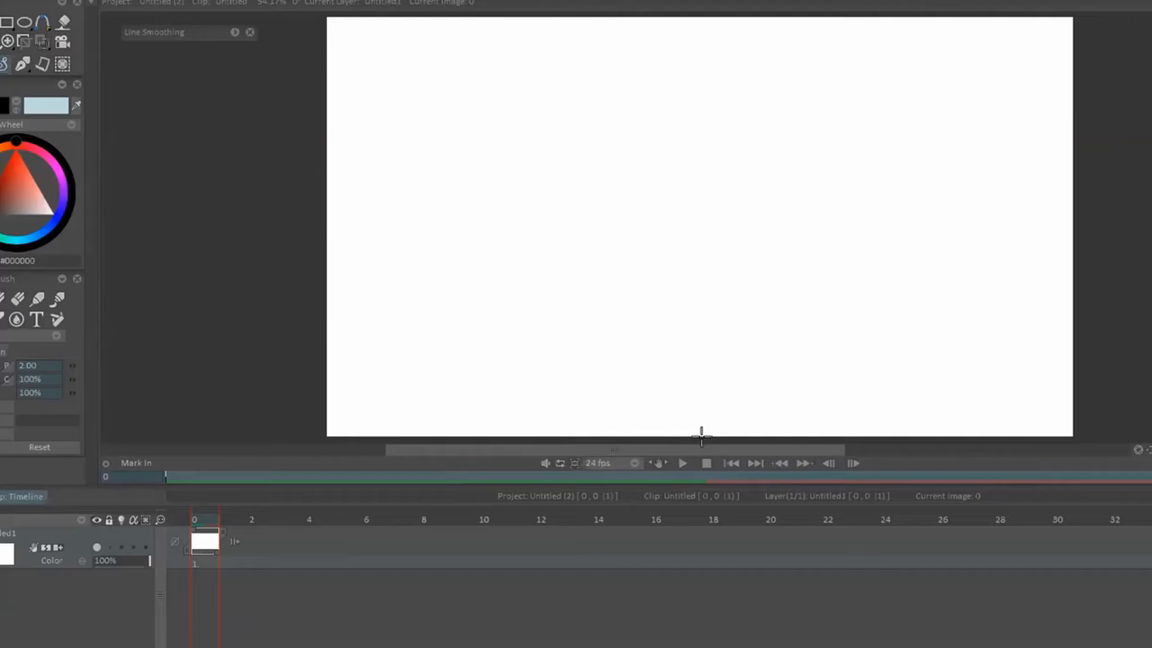
mouse_move(680, 465)
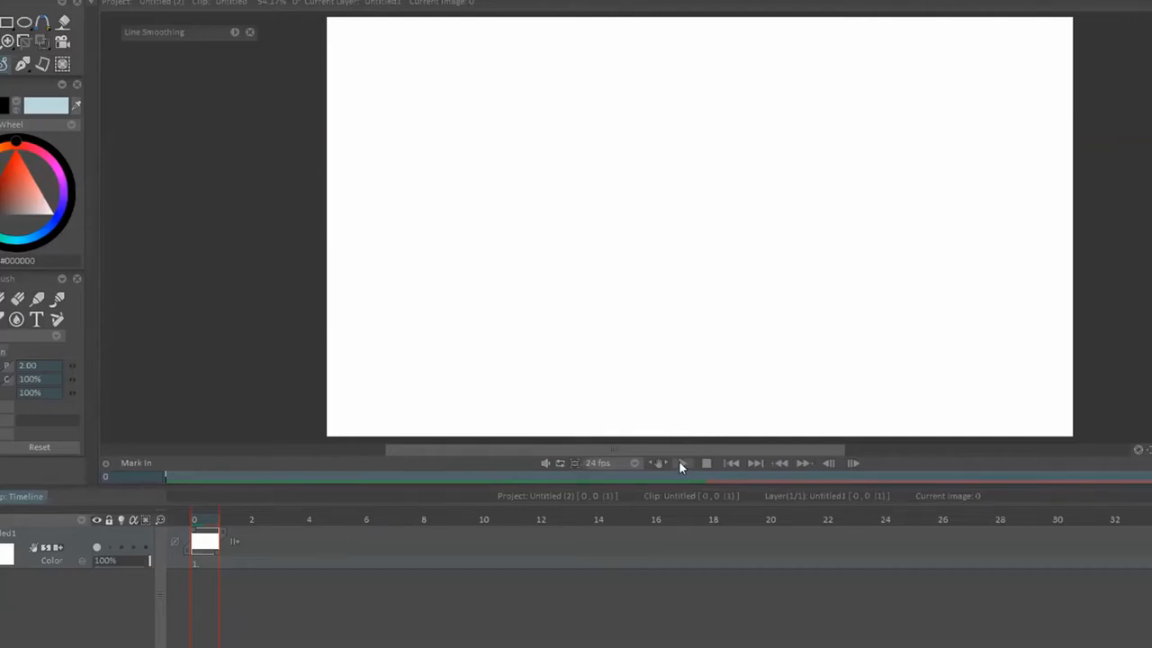
mouse_move(650, 367)
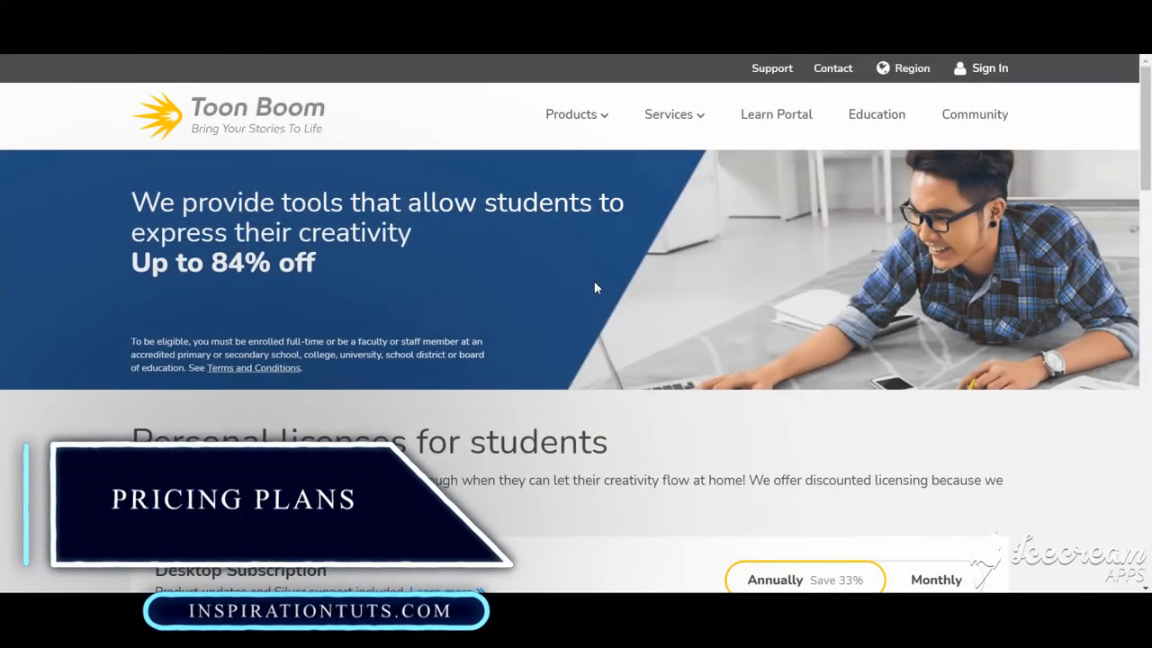
scroll("down", 3)
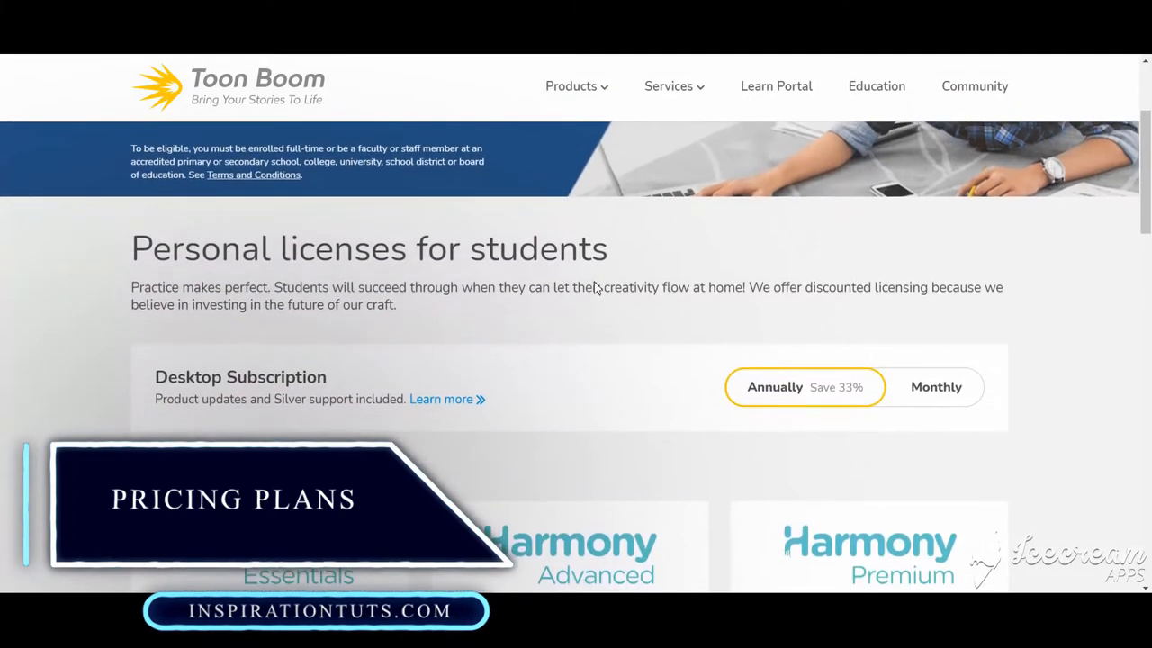
scroll("down", 3)
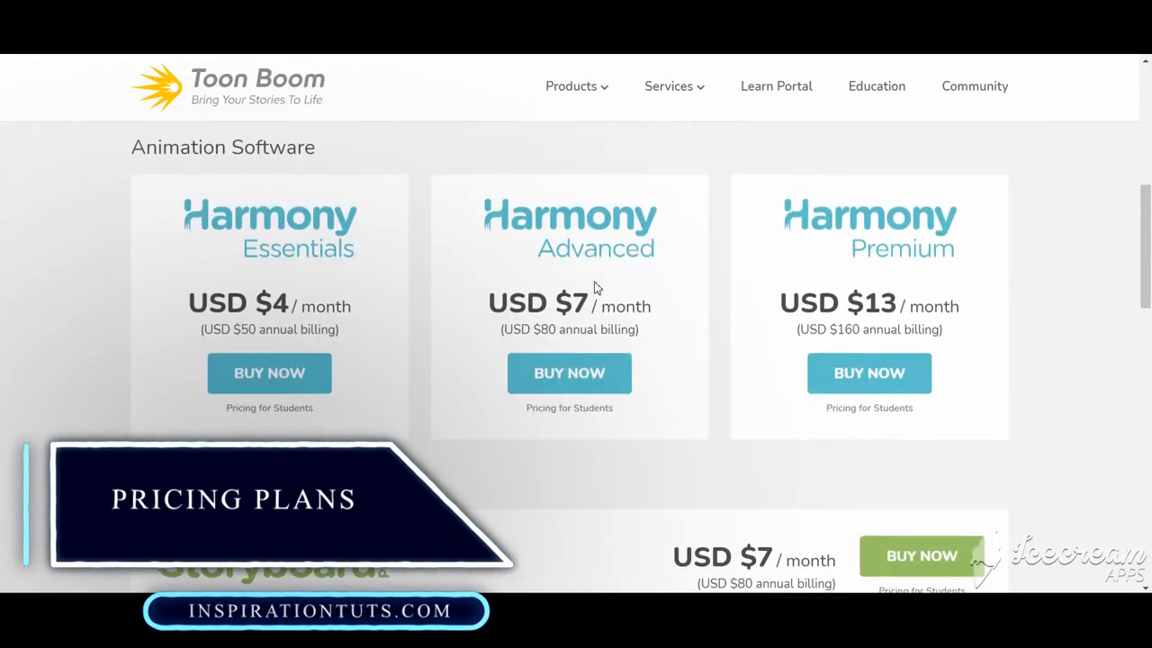
scroll("up", 3)
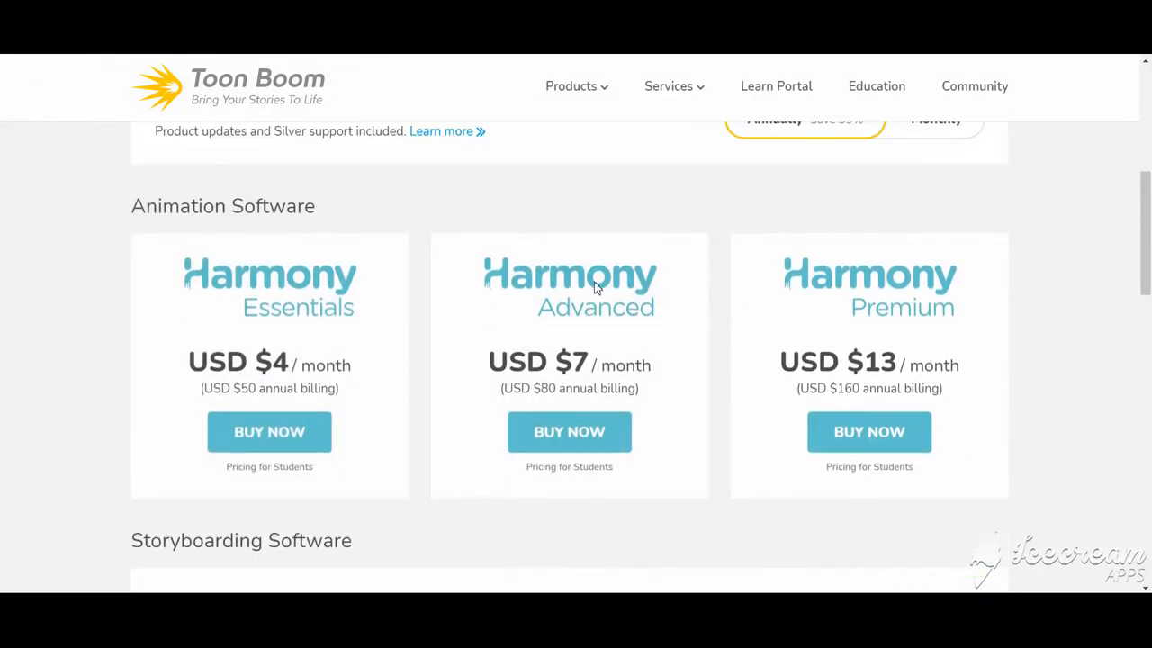
scroll("down", 3)
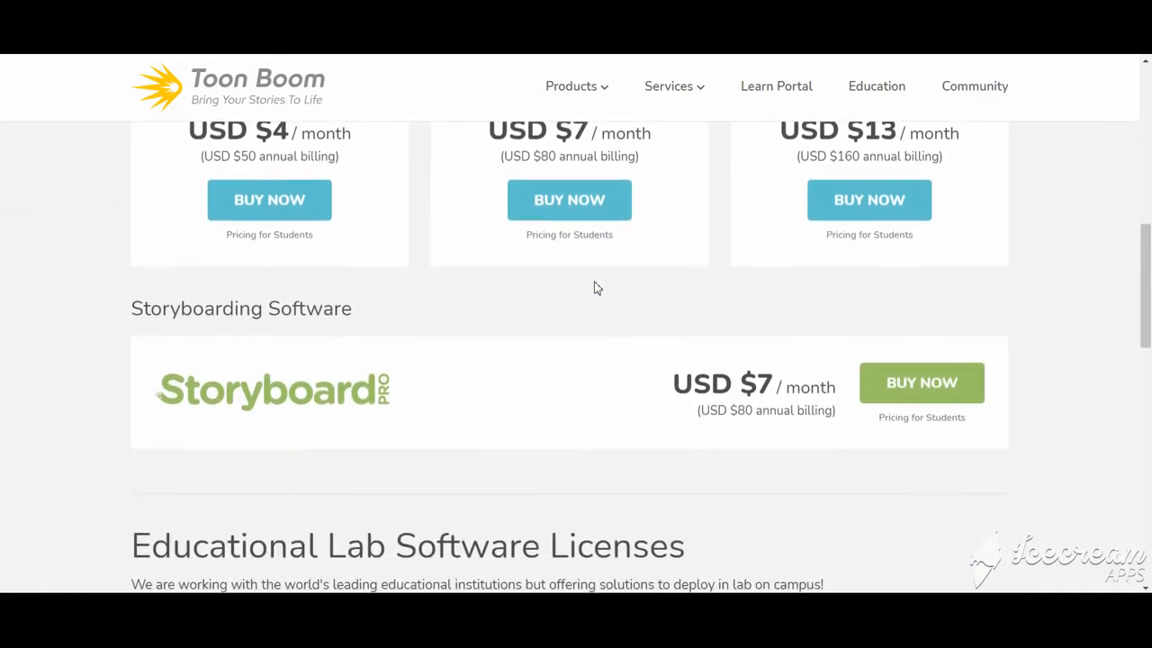
scroll("down", 3)
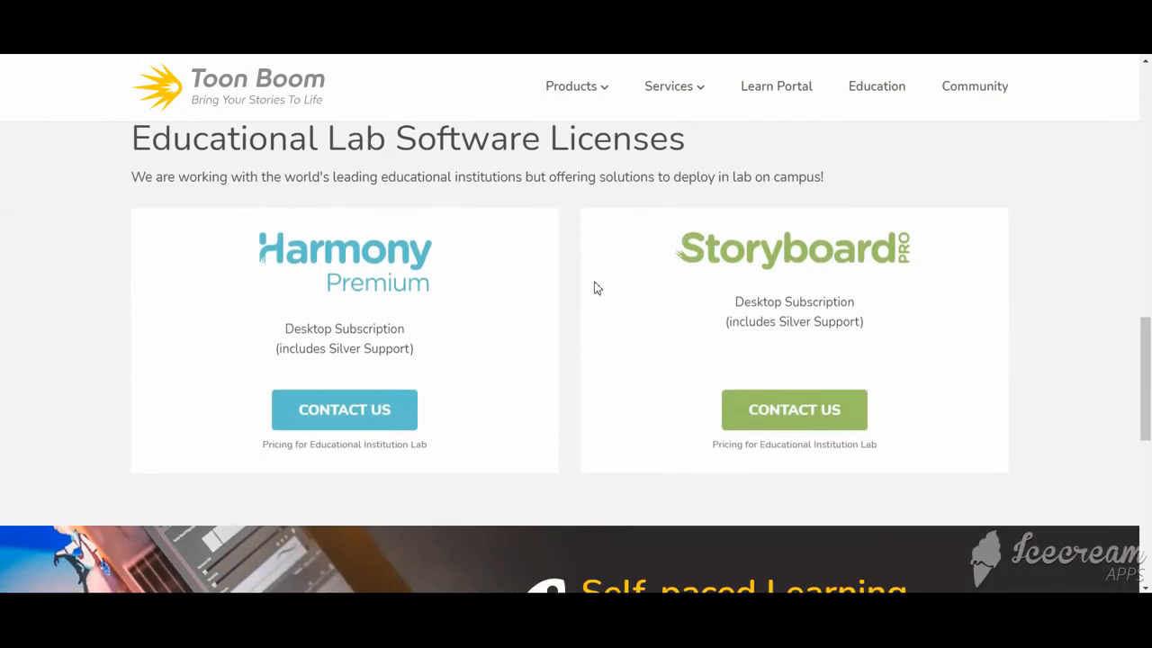
scroll("down", 3)
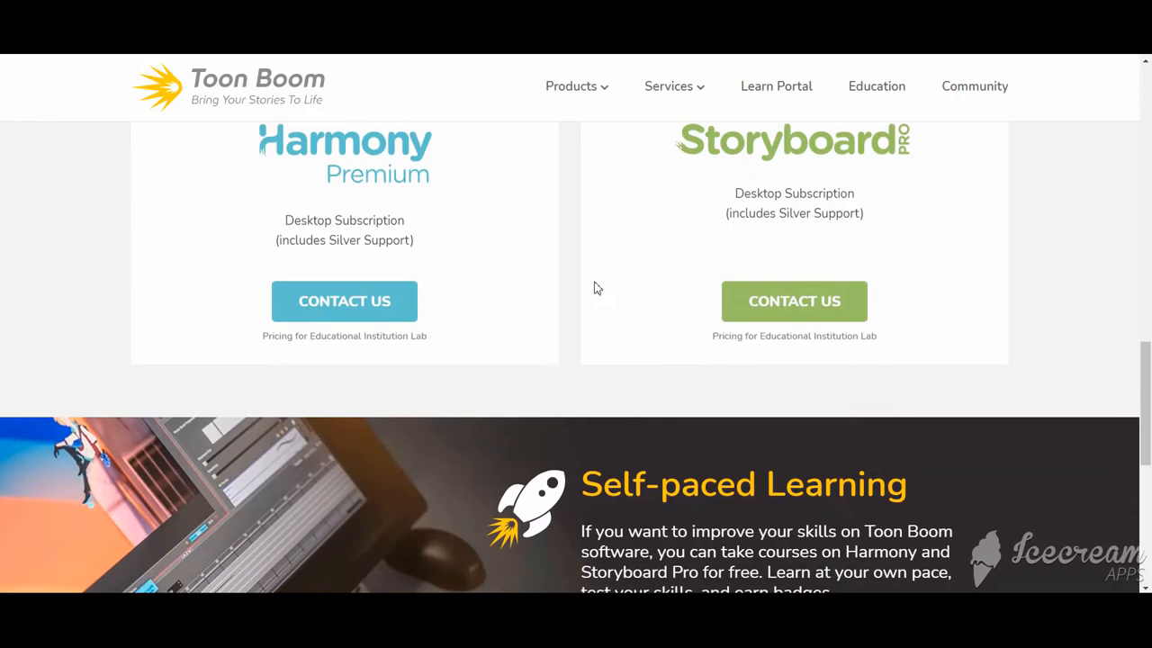
scroll("down", 3)
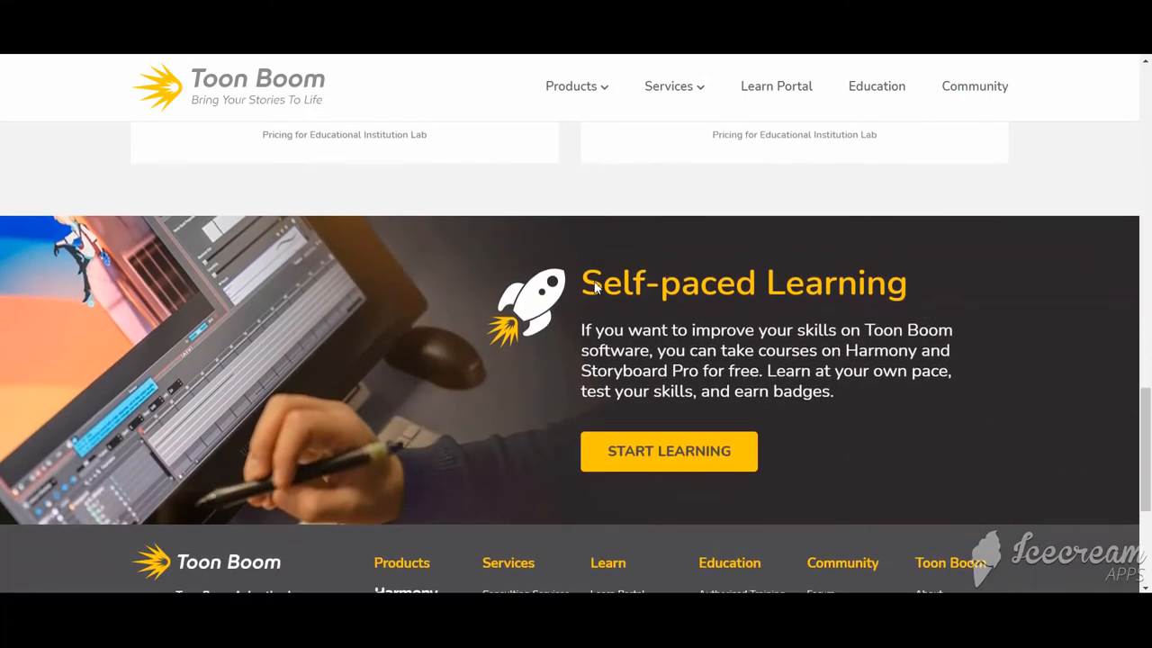
scroll("up", 3)
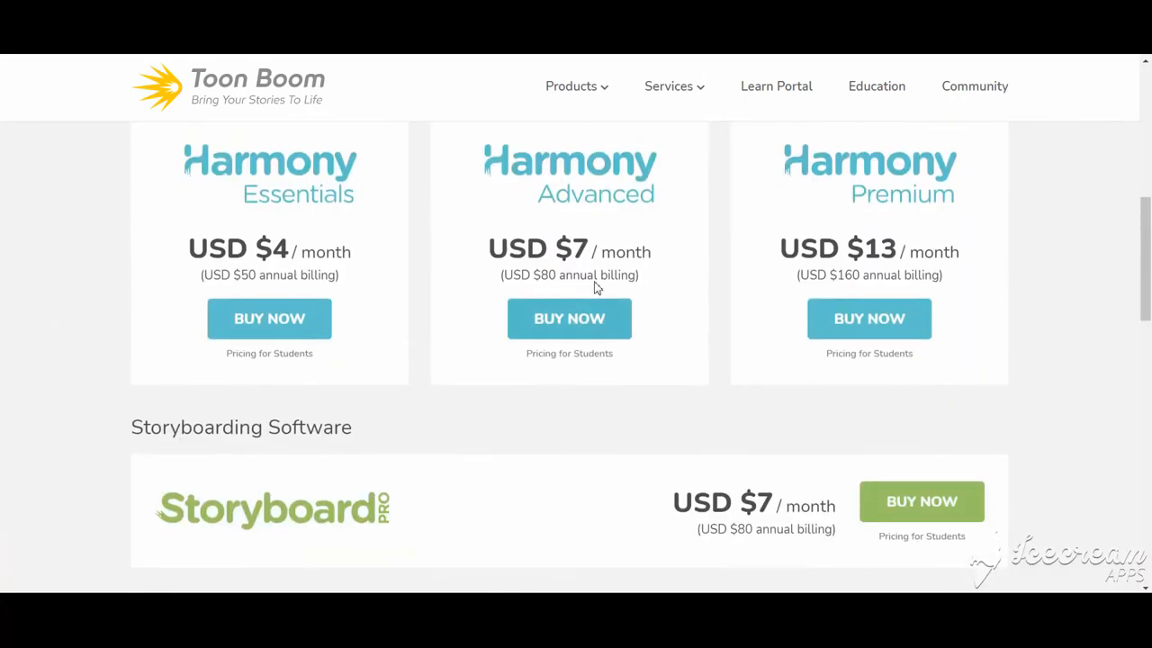
scroll("up", 3)
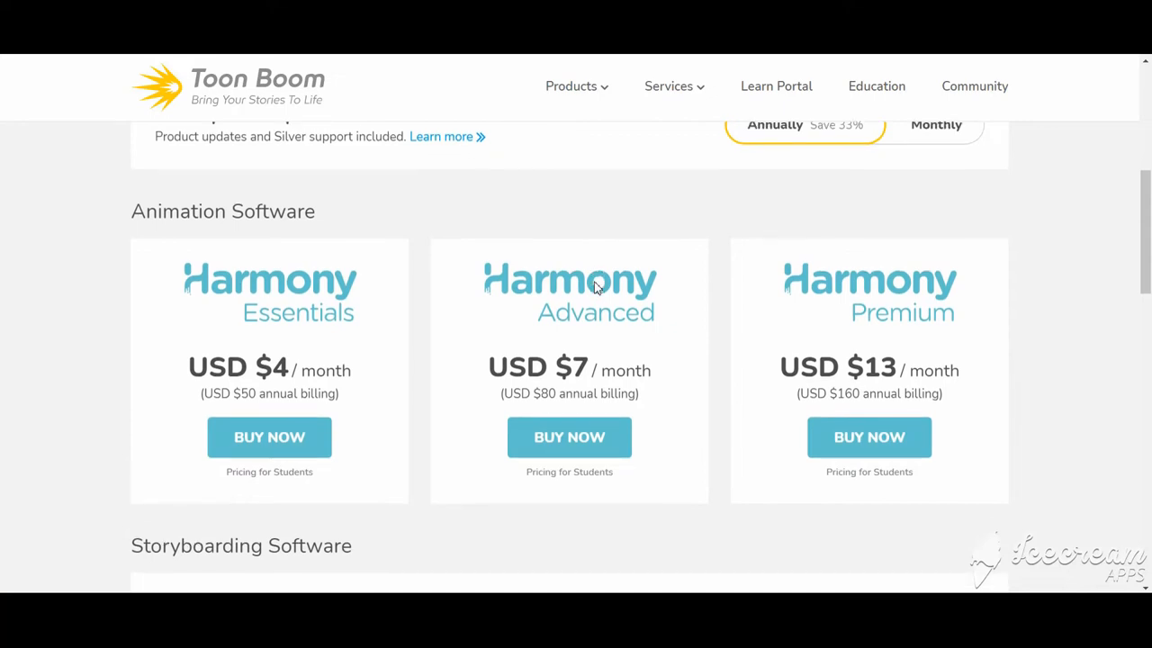
scroll("up", 3)
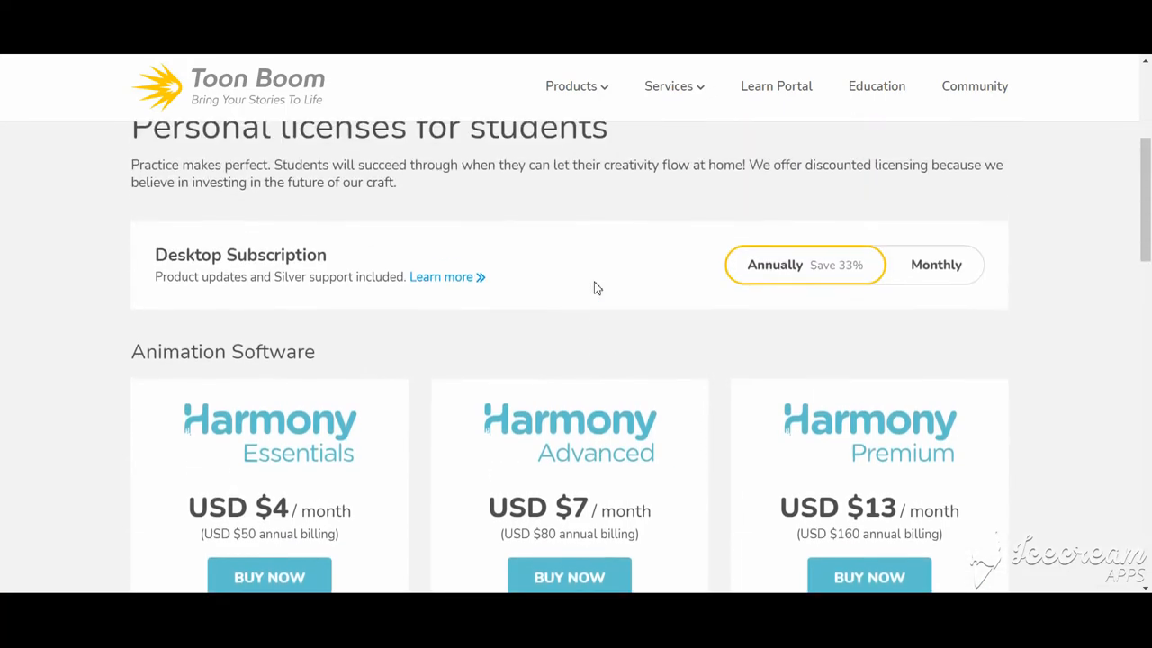
scroll("up", 3)
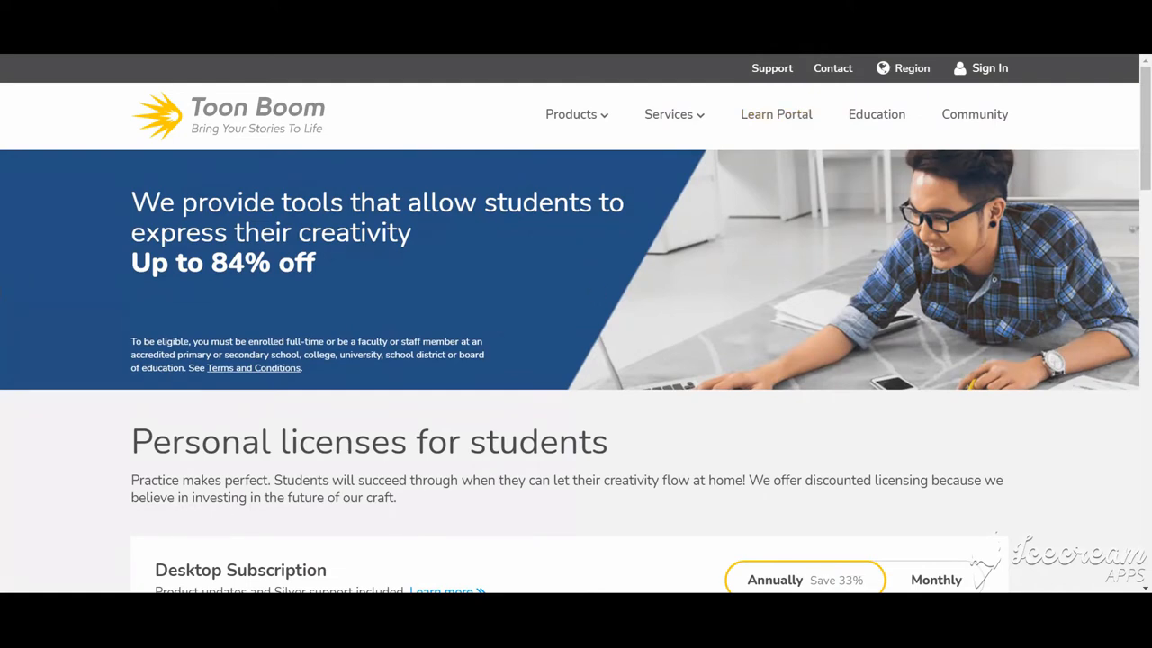
Step: Switch Harmony Essentials, Advanced and Premium prices to Monthly and browse the feature table
scroll("down", 3)
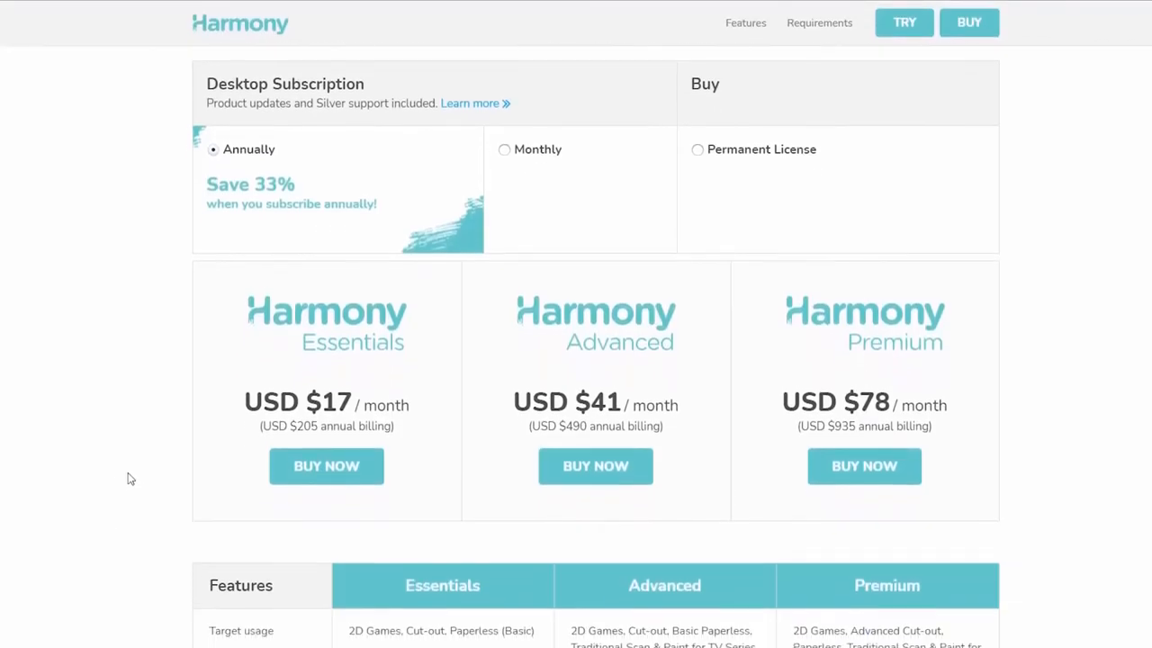
left_click(503, 142)
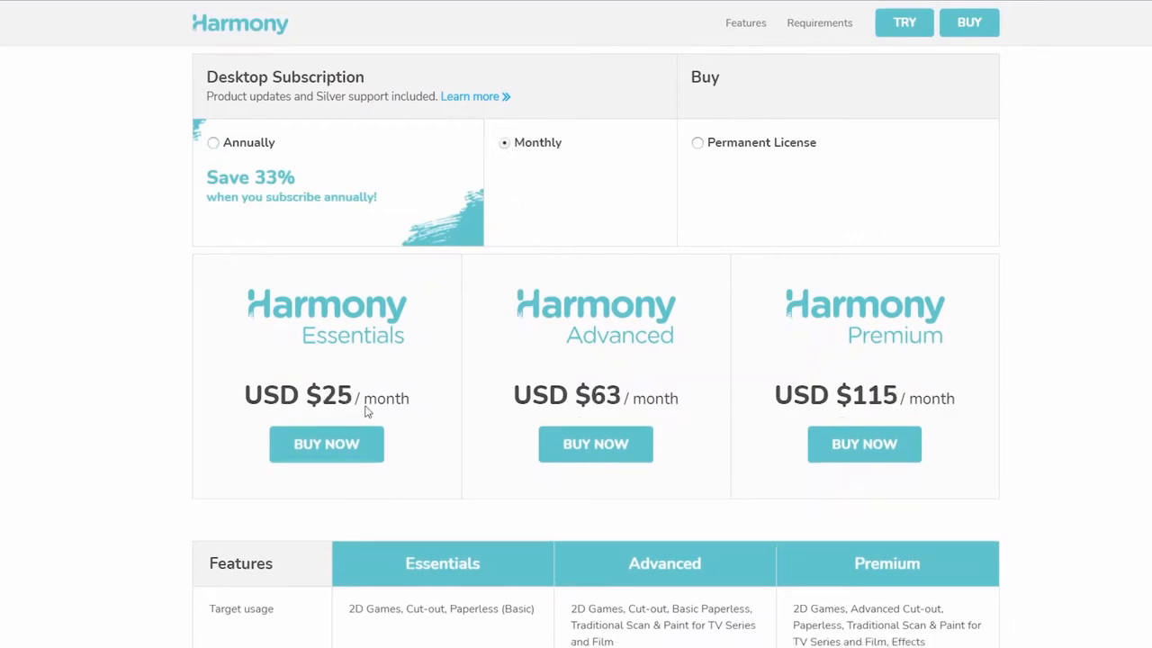
mouse_move(682, 407)
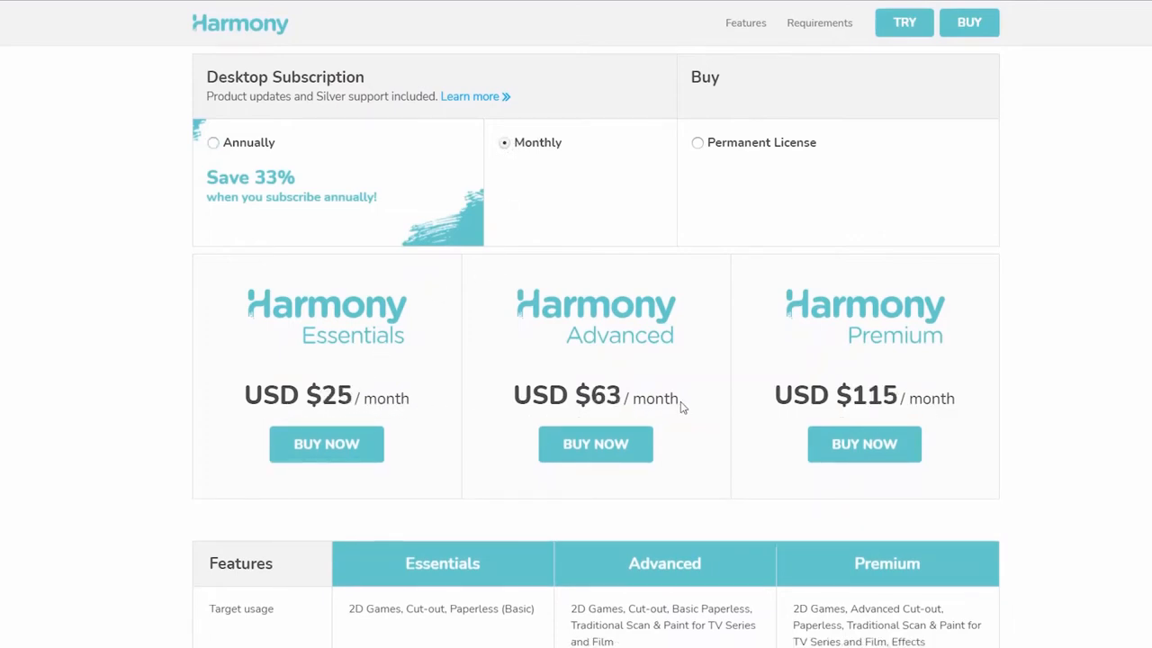
mouse_move(571, 515)
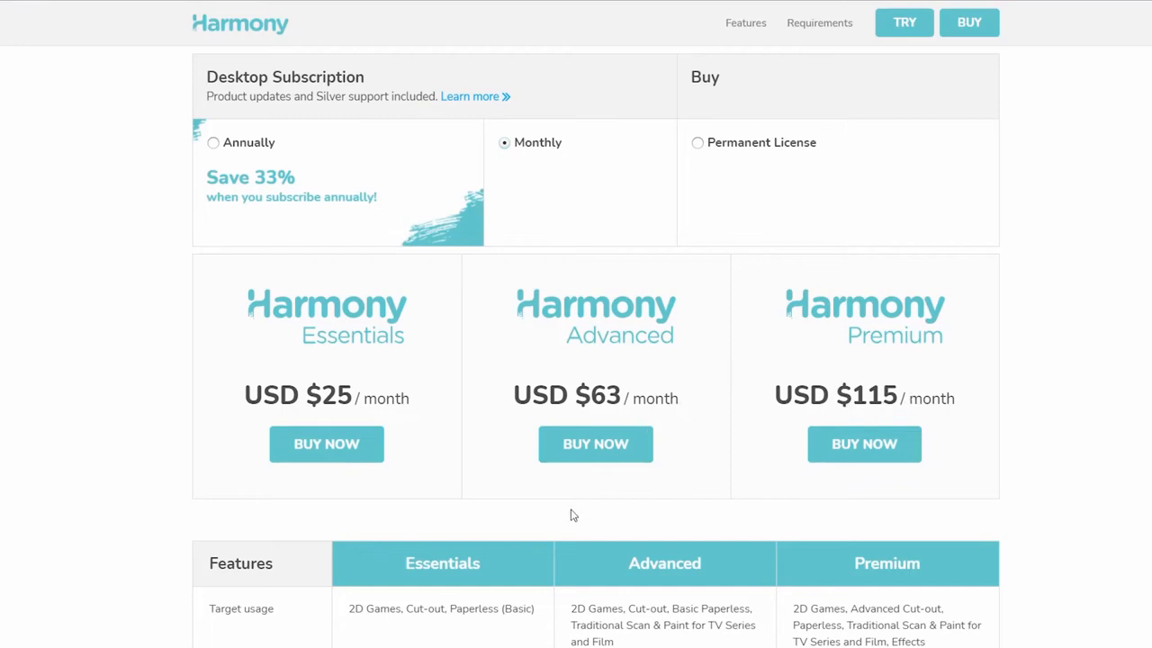
scroll("down", 3)
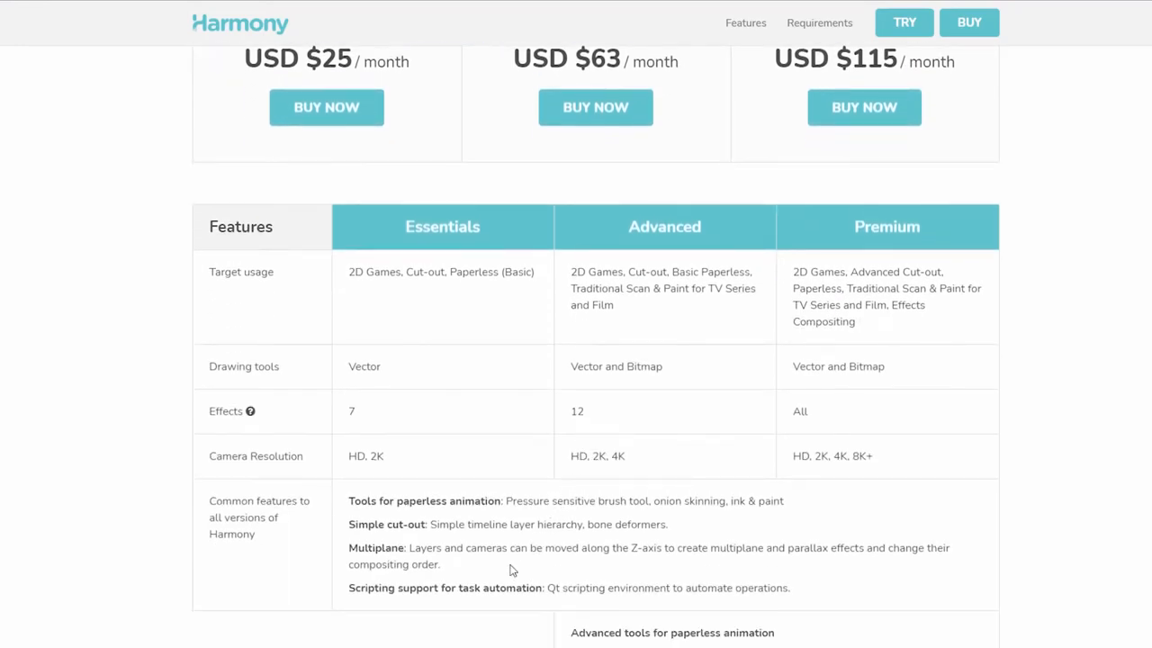
scroll("down", 3)
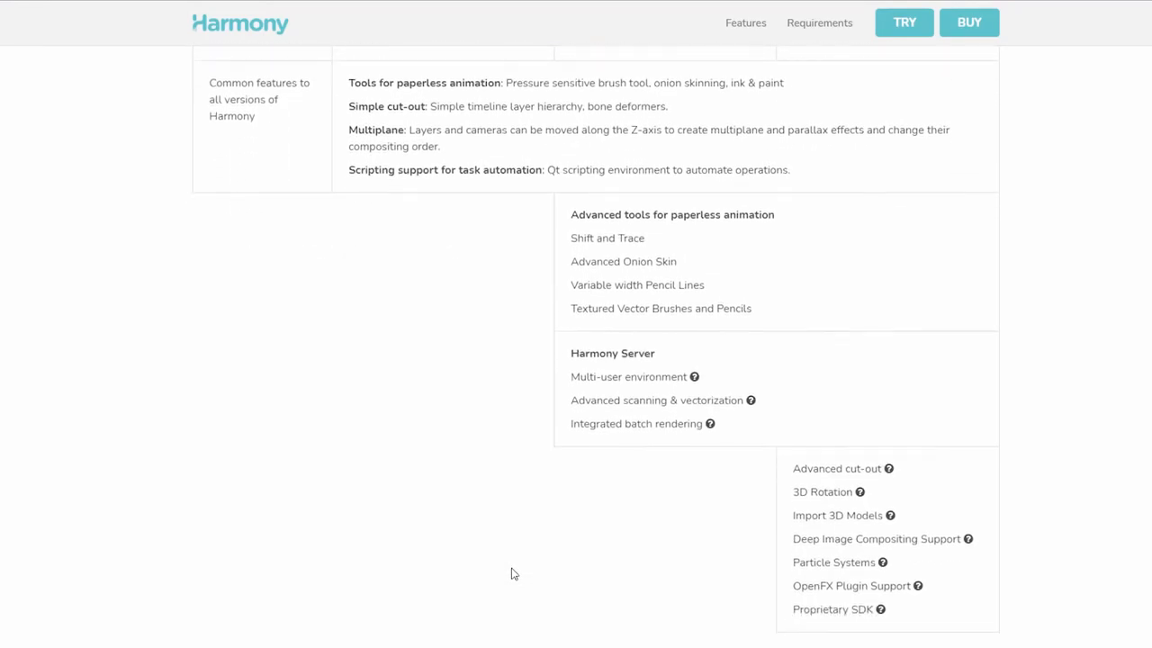
scroll("up", 3)
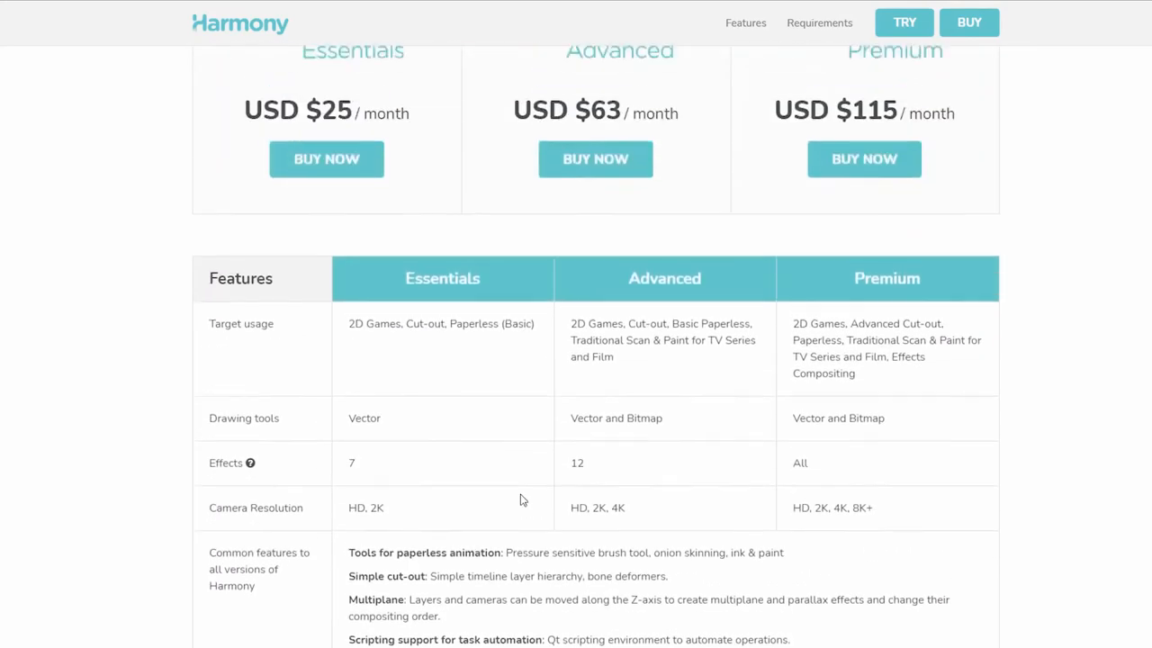
scroll("up", 3)
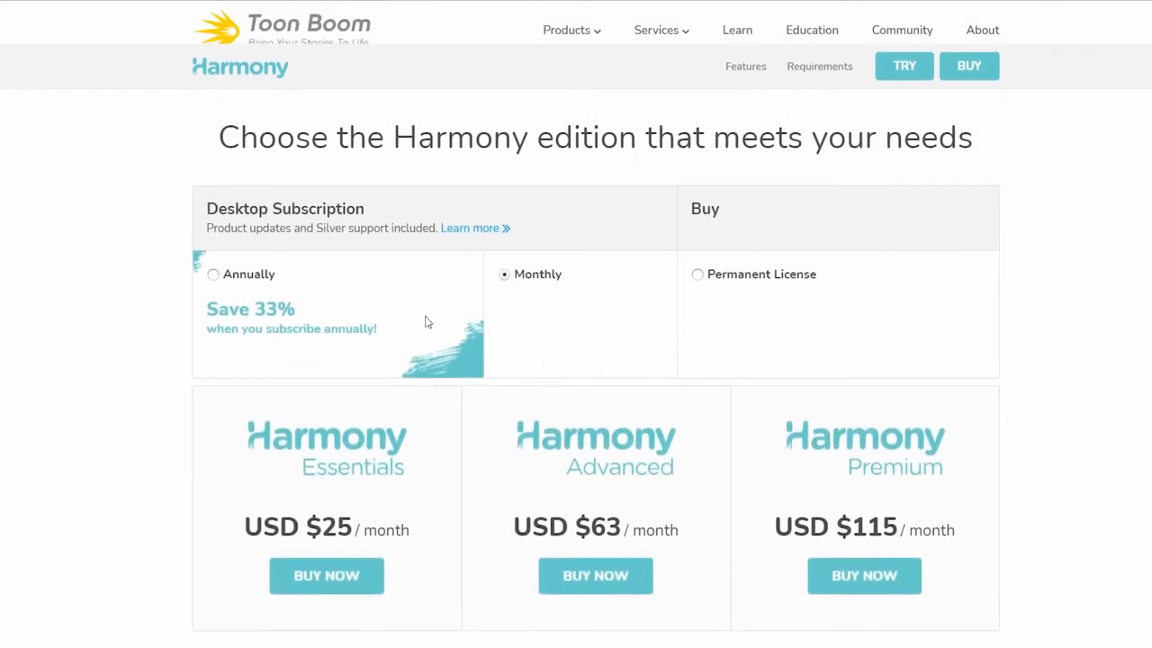
mouse_move(745, 86)
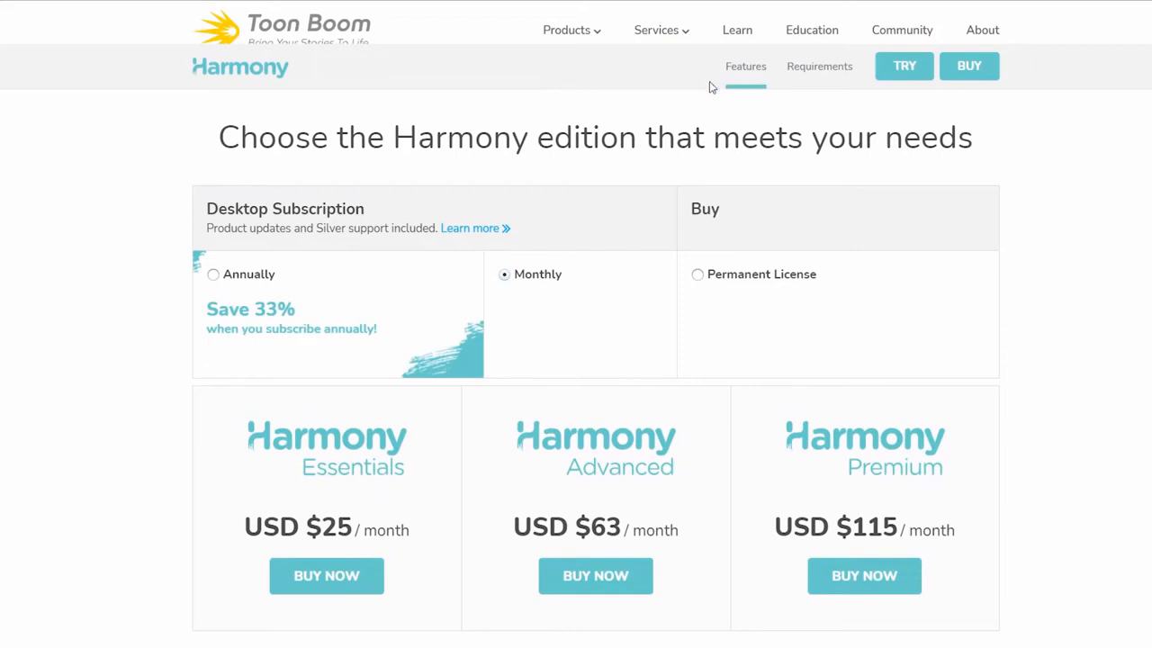
mouse_move(434, 279)
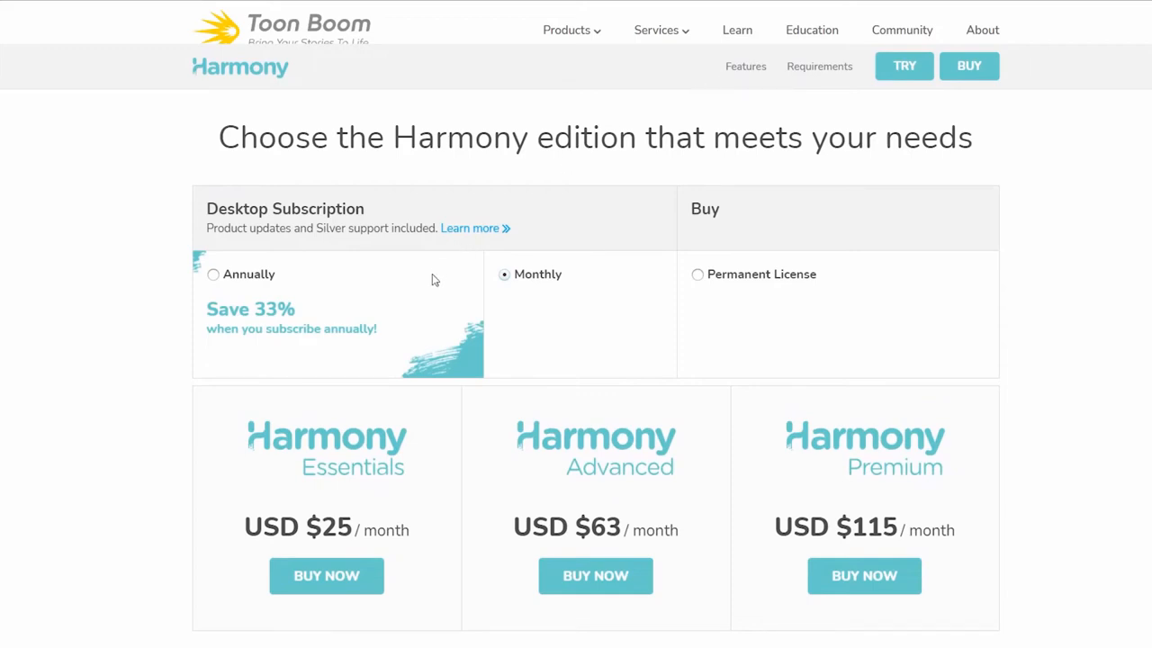
mouse_move(427, 284)
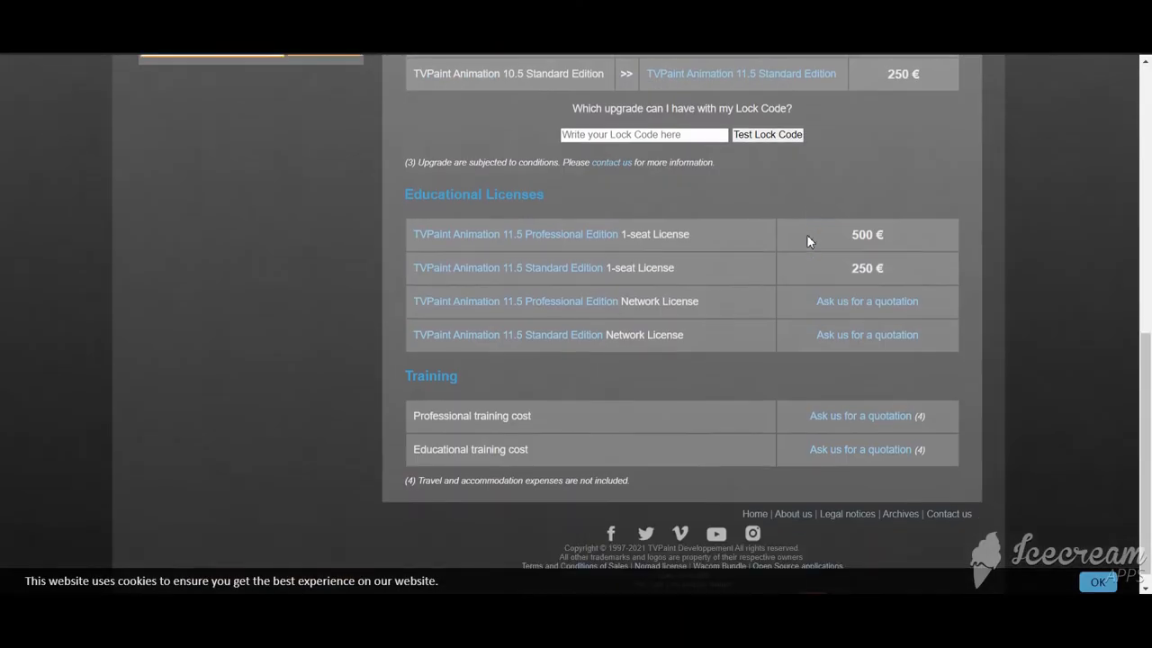
Step: Scroll the TVPaint 11.5 Professional Edition page down to its links and back up
scroll("up", 3)
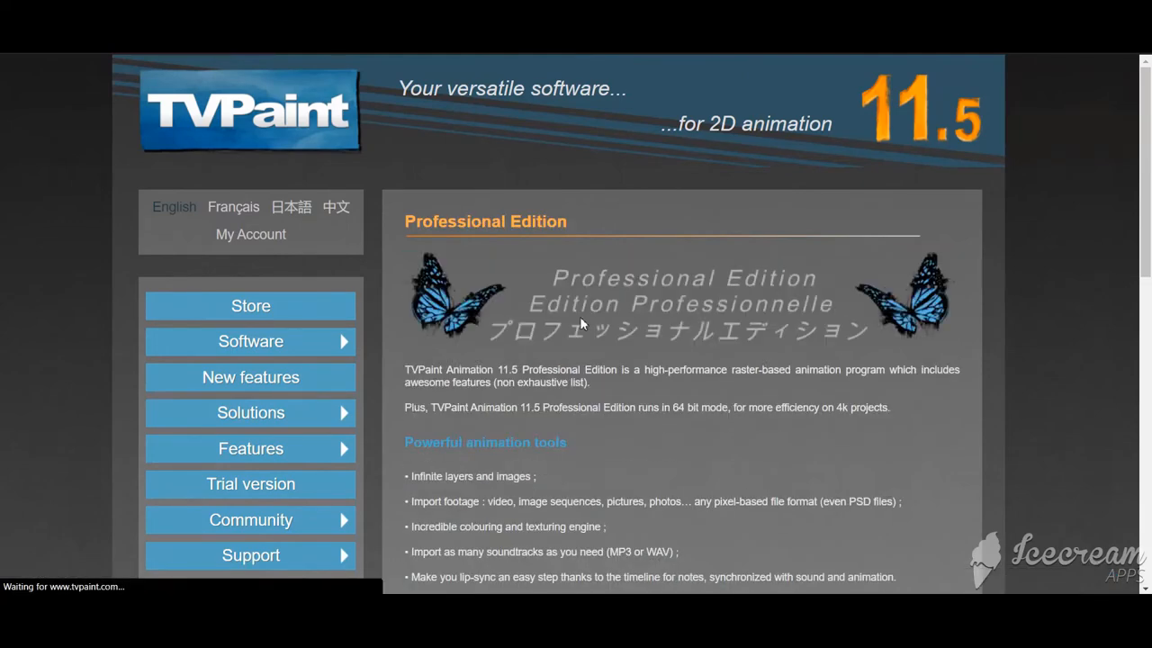
scroll("down", 3)
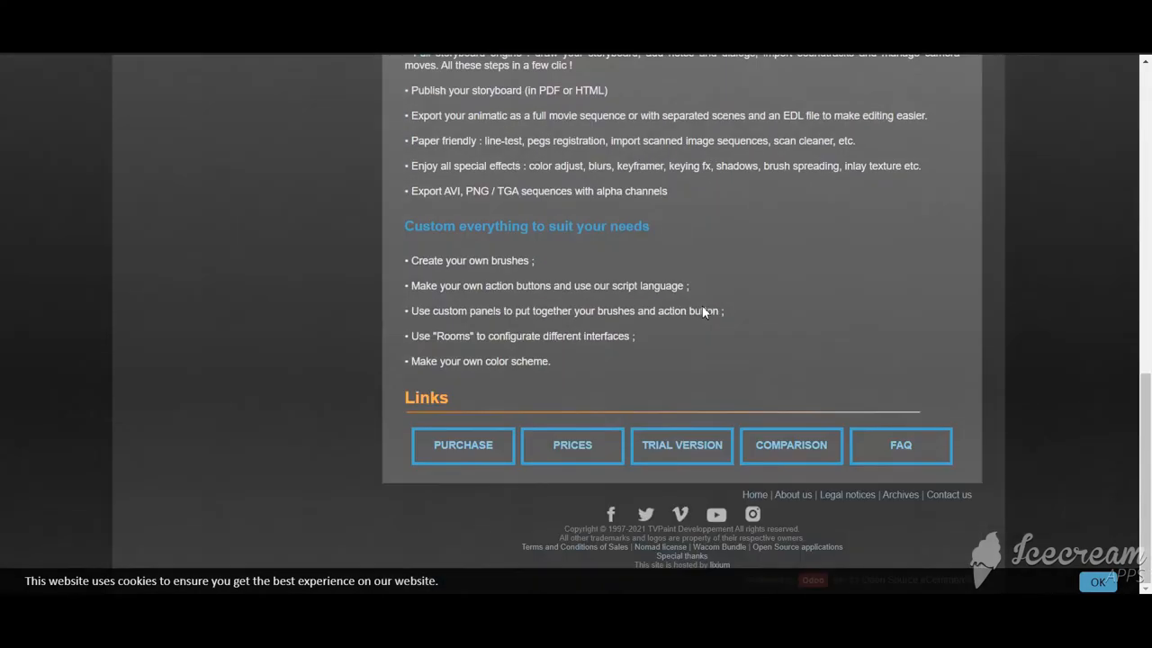
scroll("up", 3)
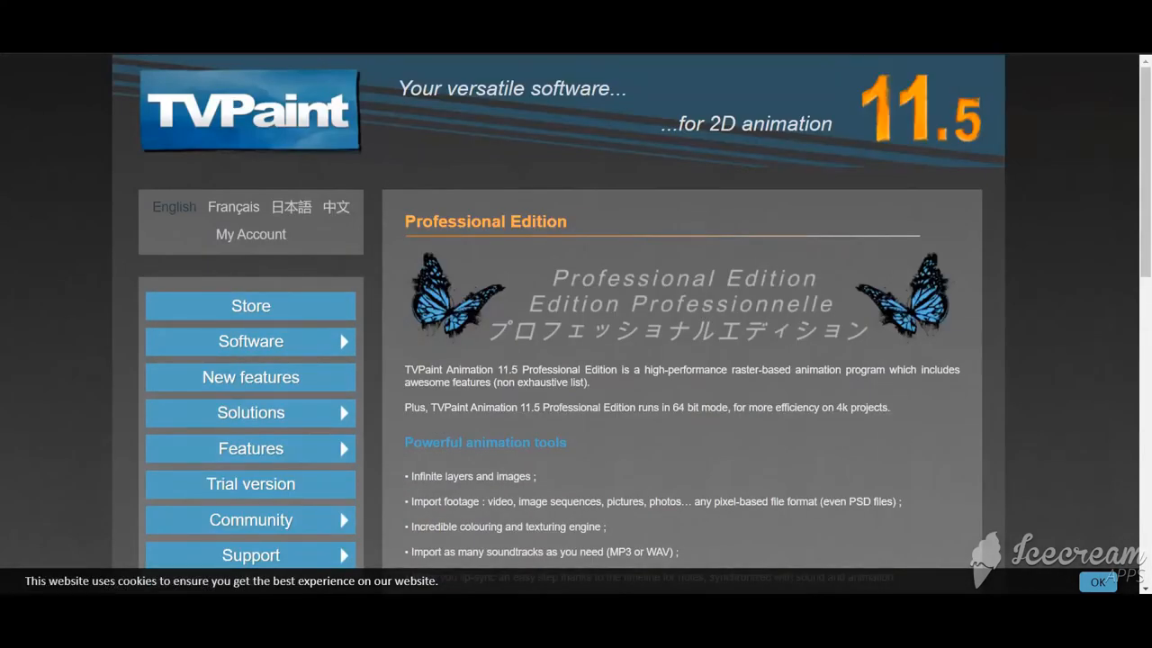